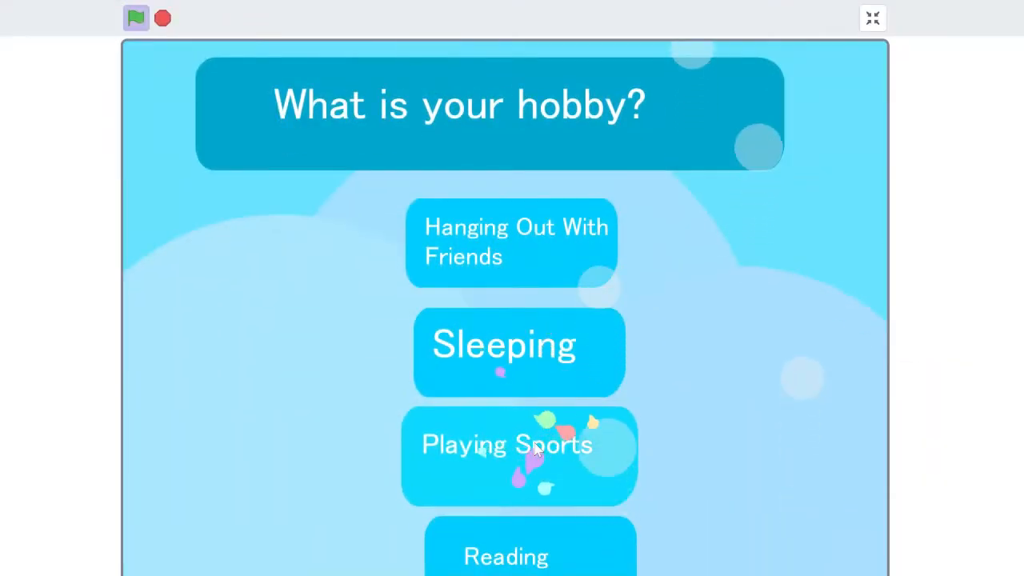
# Step: Start a fresh Scratch project from the File menu after previewing the hobby-quiz demo
pyautogui.click(870, 17)
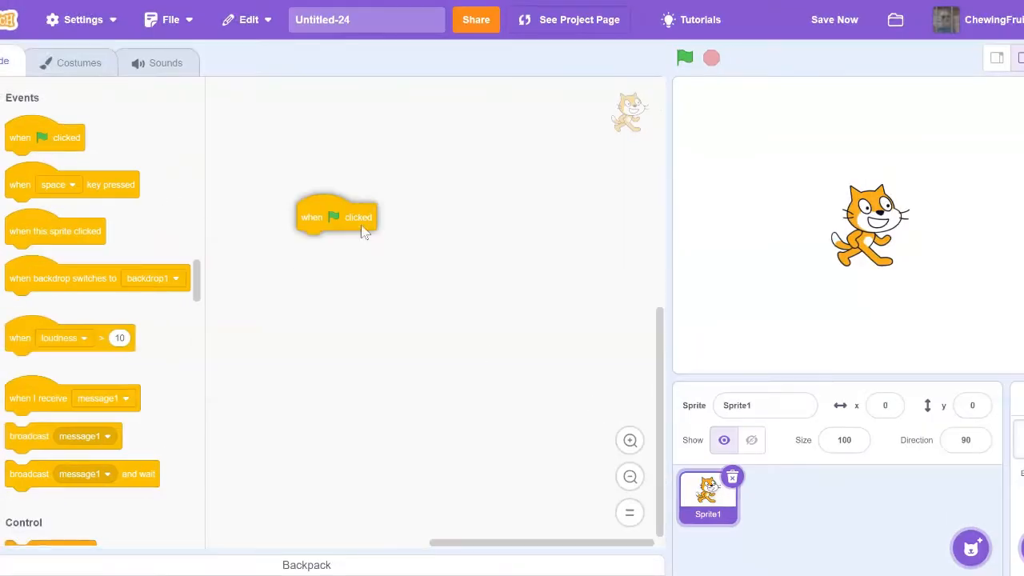
pyautogui.scroll(-3)
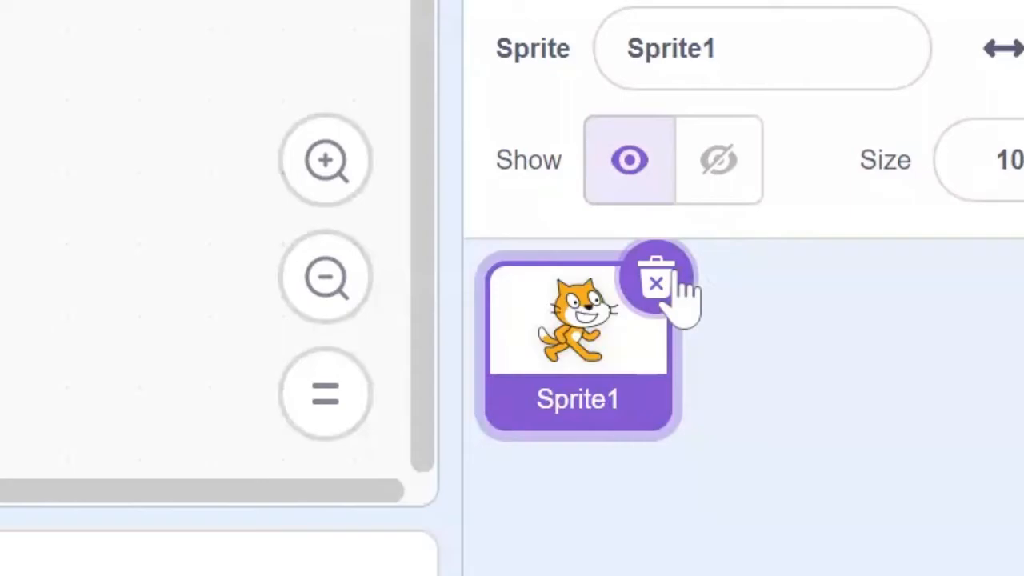
# Step: Delete the cat sprite and name two blank sprites Question and Option 1
pyautogui.click(656, 280)
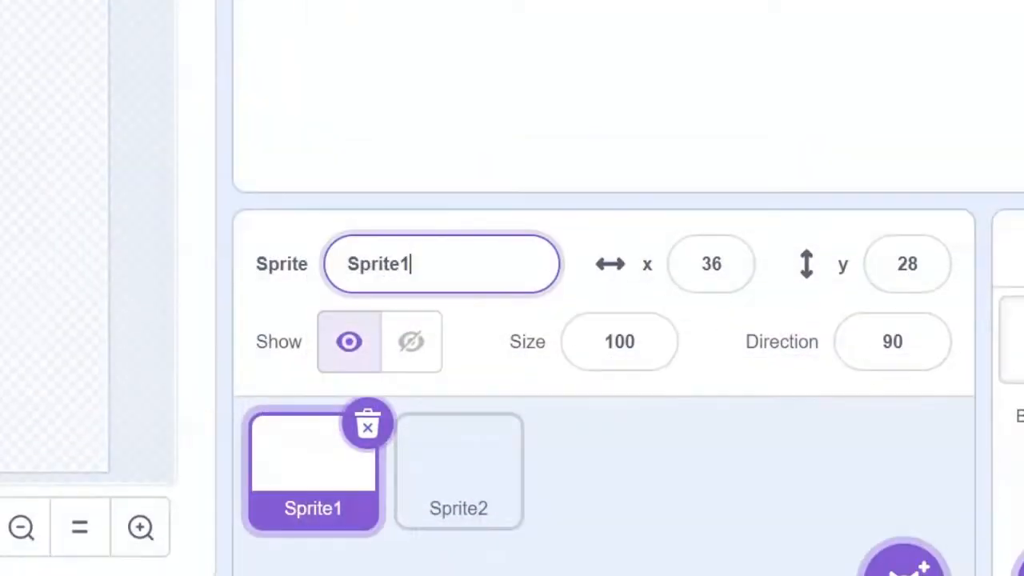
pyautogui.write('Quest')
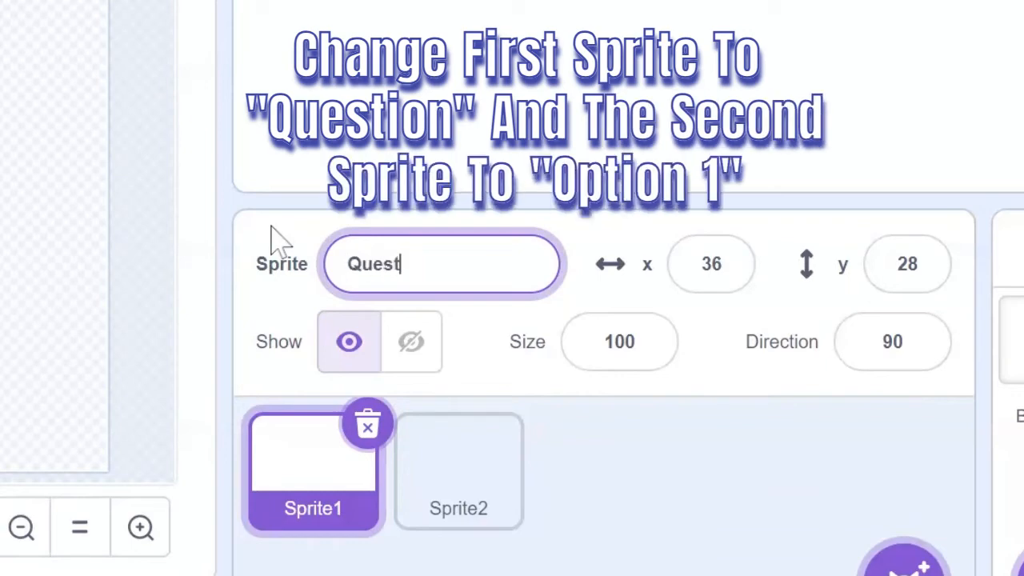
pyautogui.click(457, 471)
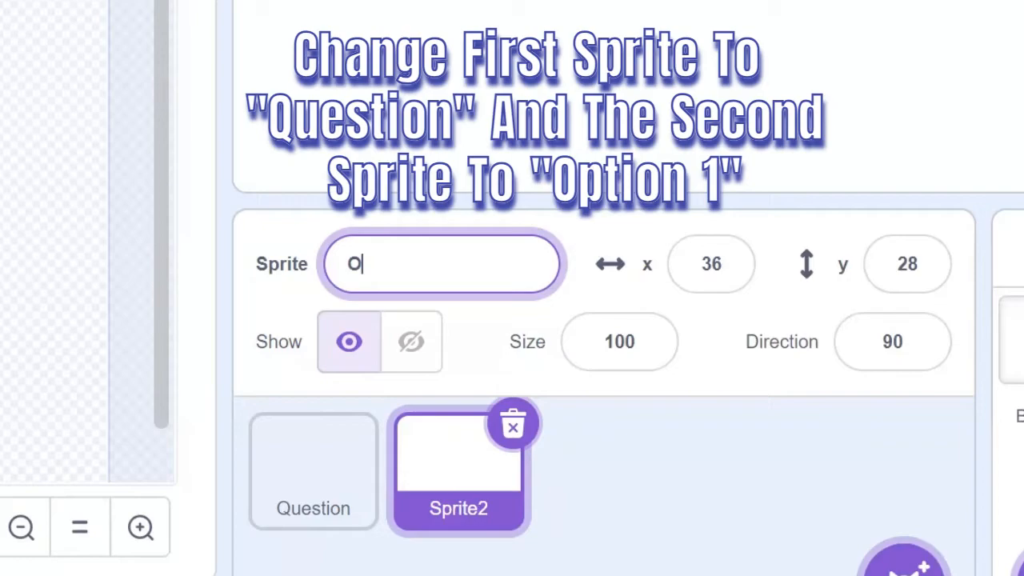
pyautogui.write('Option 1')
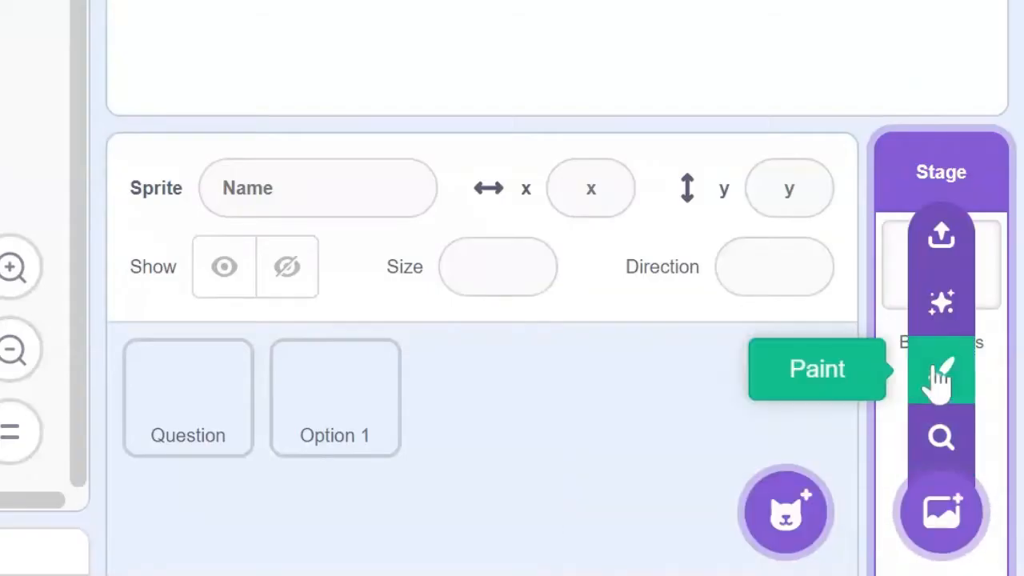
# Step: Begin painting a soccer-field stage backdrop and look up the first World Cup date online
pyautogui.click(940, 368)
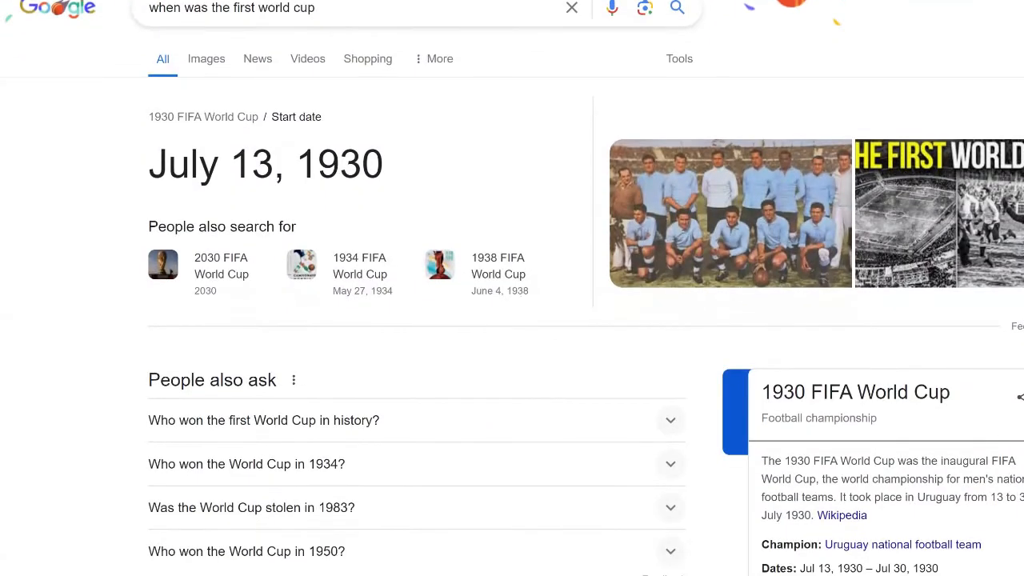
pyautogui.scroll(-3)
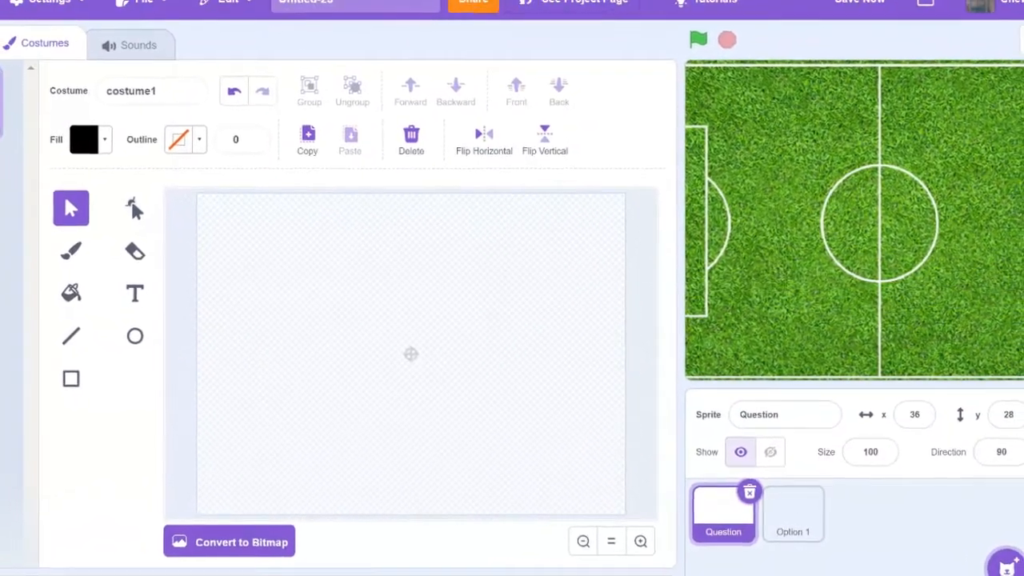
# Step: Add the text "When was the first world cup?" in black with outline width 2 and a new font
pyautogui.click(135, 294)
pyautogui.write('When was the first worl')
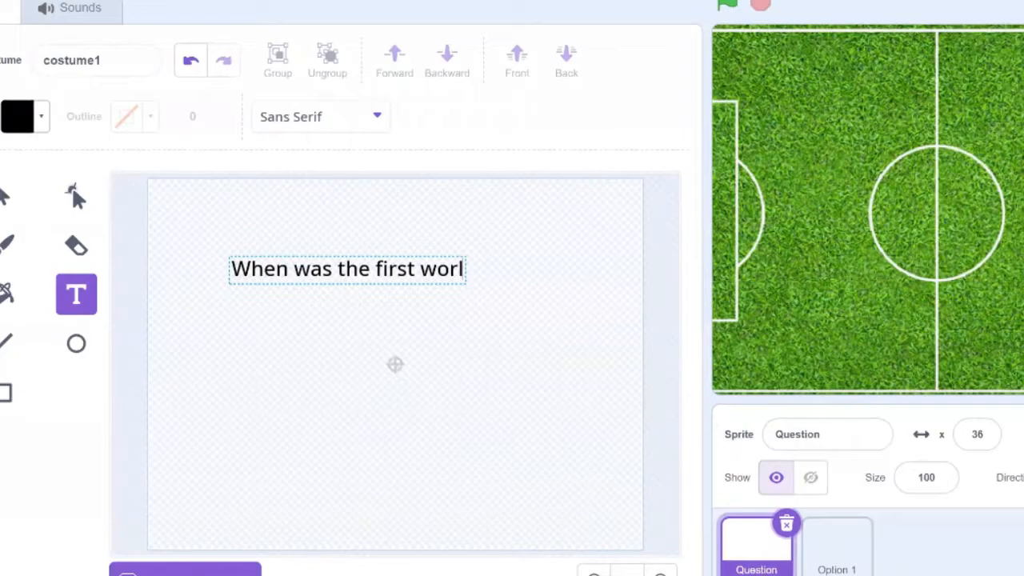
pyautogui.click(19, 115)
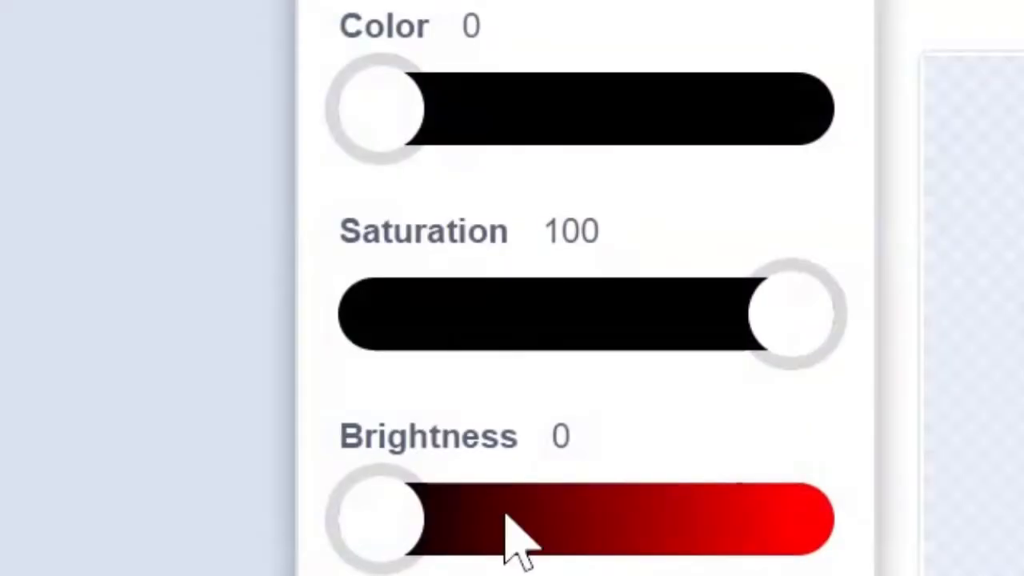
pyautogui.moveTo(381, 520); pyautogui.dragTo(792, 520)
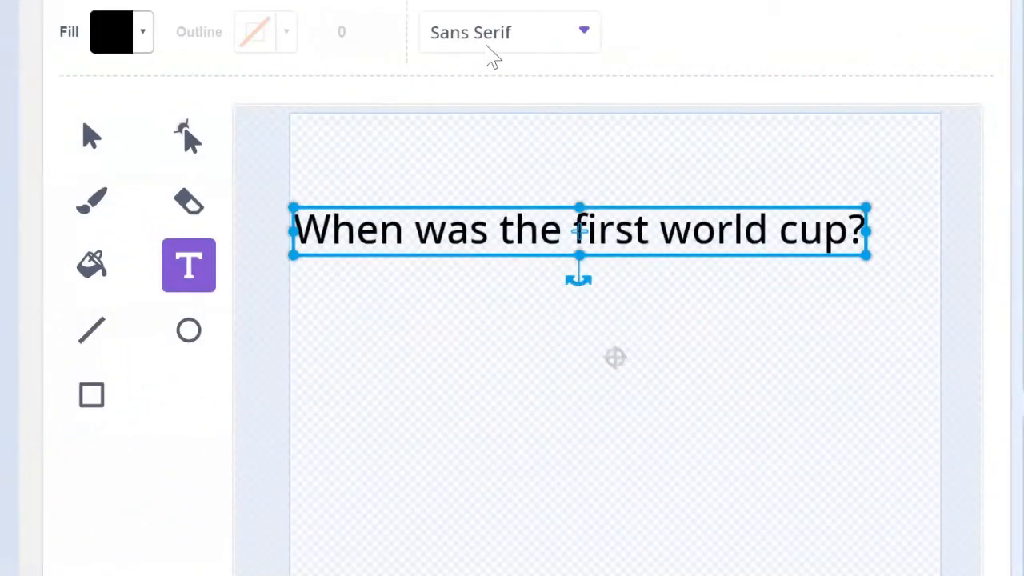
pyautogui.click(509, 32)
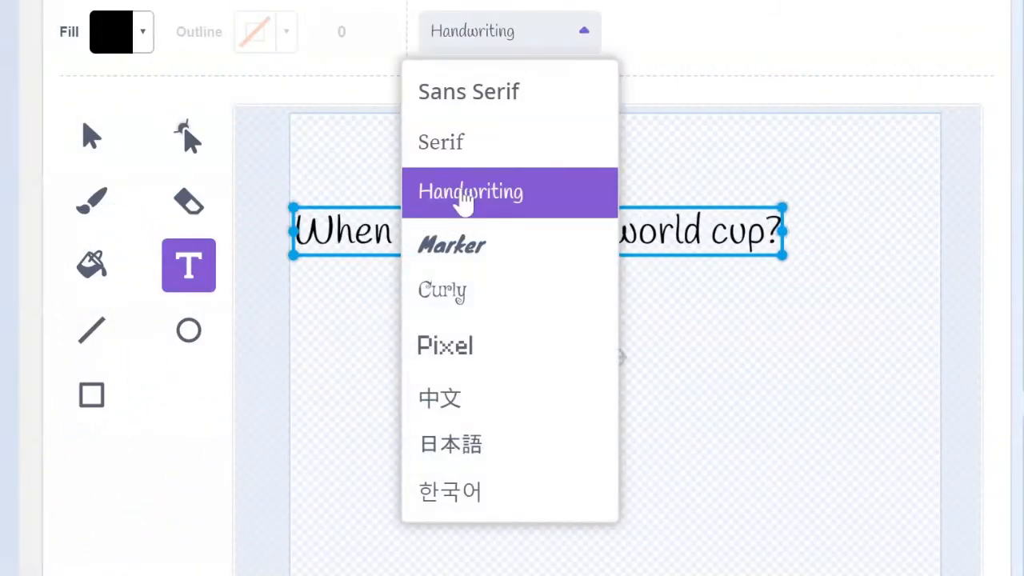
pyautogui.click(438, 397)
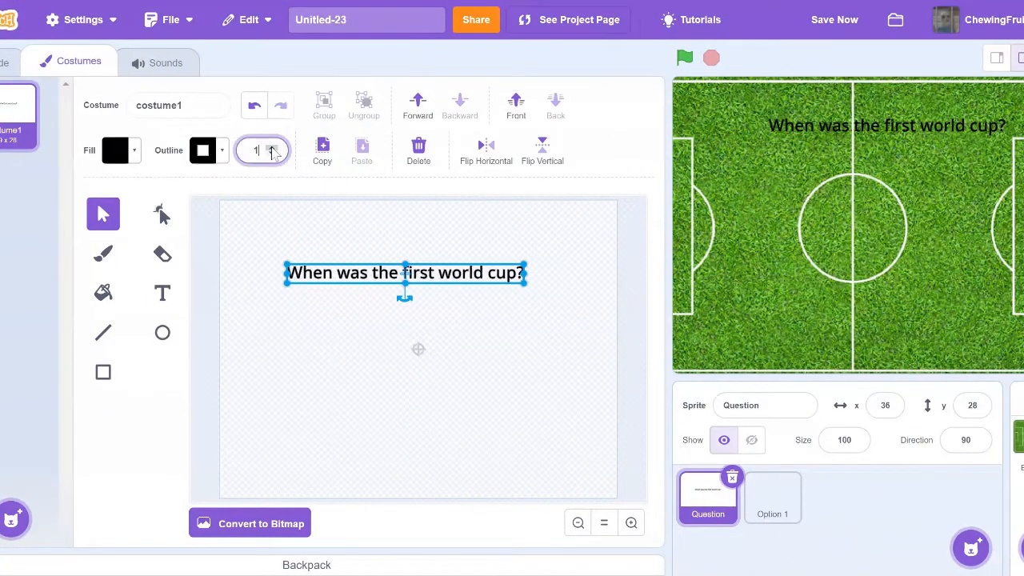
pyautogui.click(272, 144)
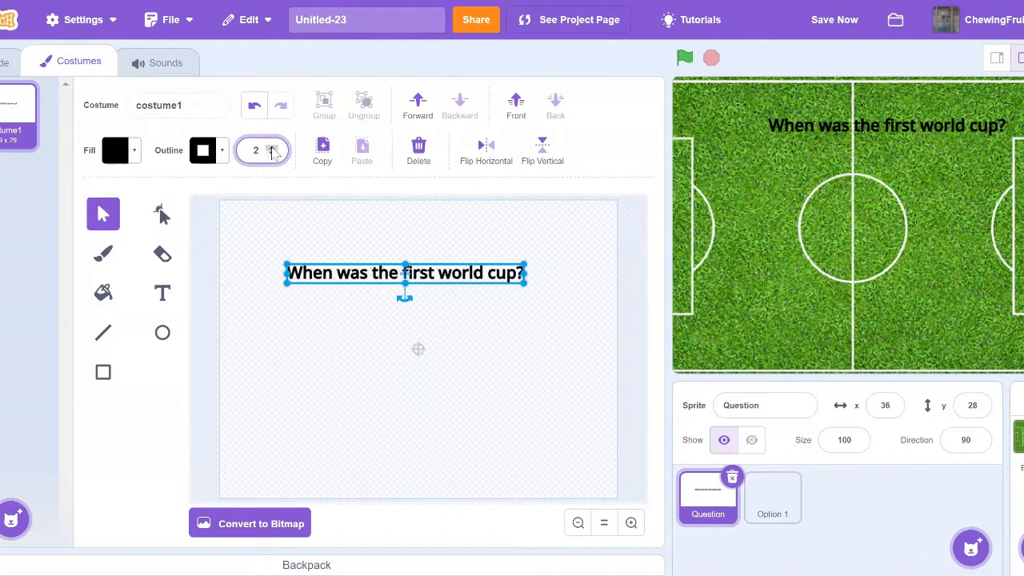
pyautogui.click(203, 150)
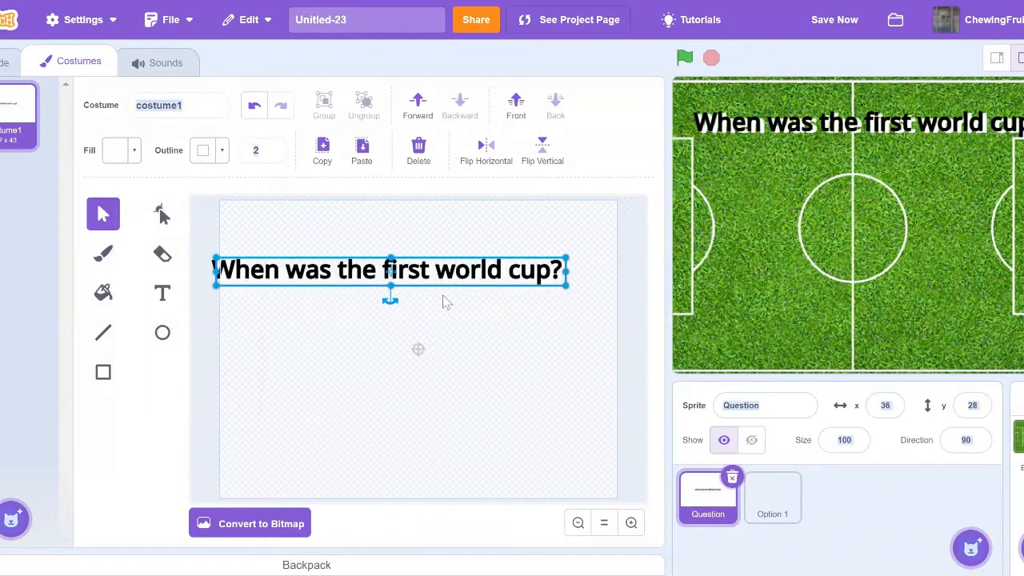
# Step: Draw a white rounded rectangle behind the question text
pyautogui.click(161, 214)
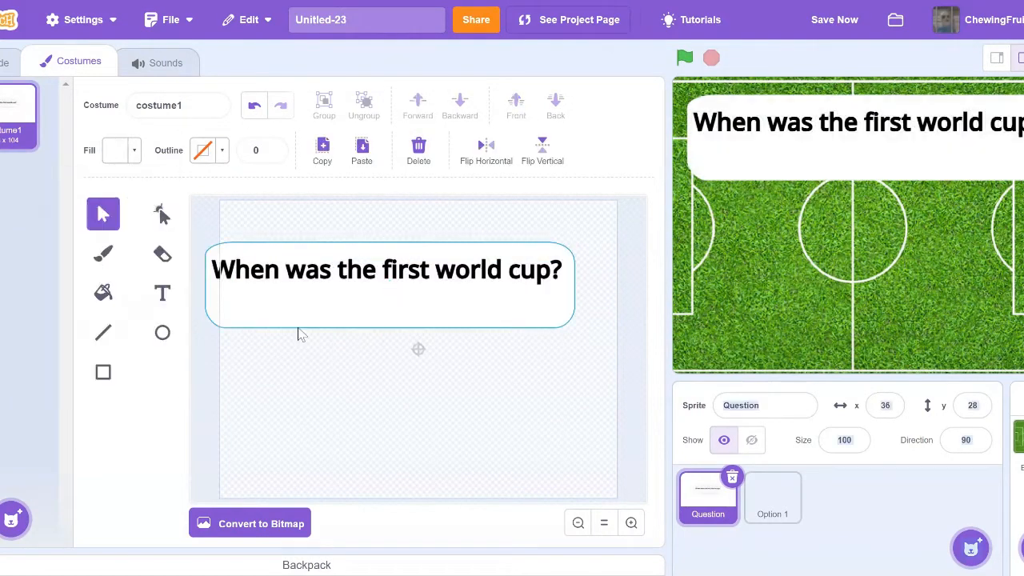
pyautogui.click(164, 291)
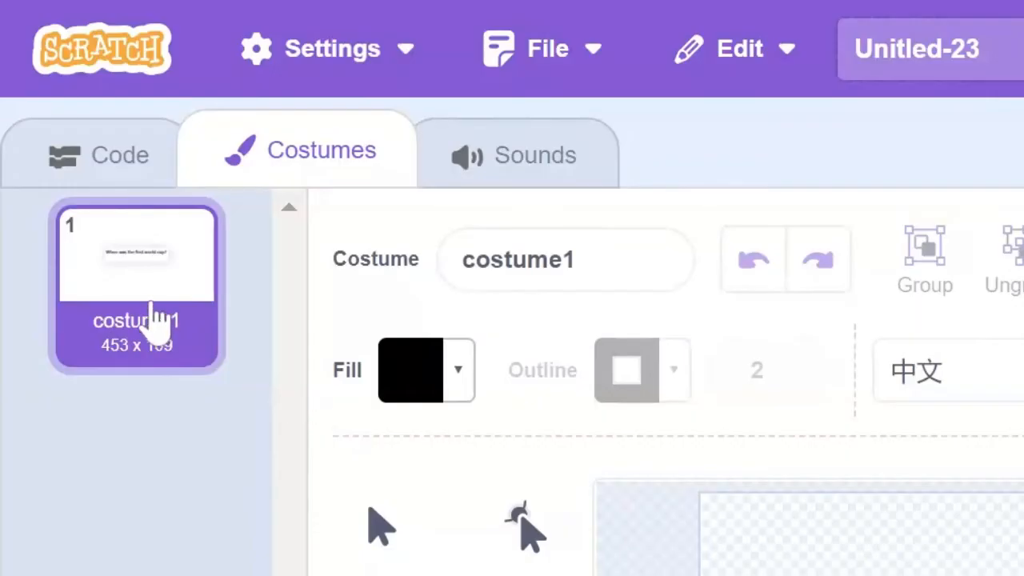
# Step: Duplicate costume1 into ten question costumes, editing each copy's text such as Brazil's world cups
pyautogui.rightClick(136, 320)
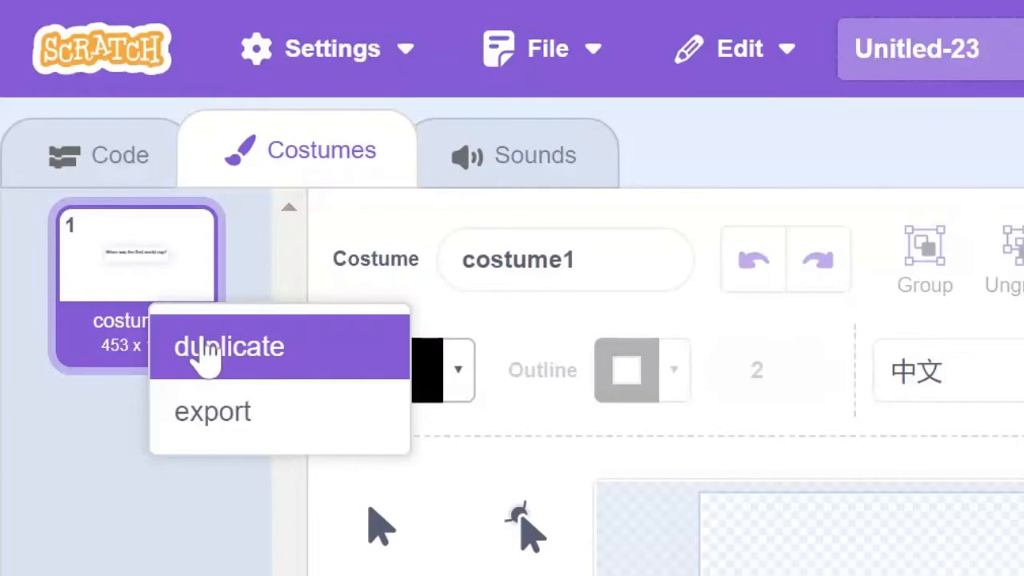
pyautogui.click(229, 345)
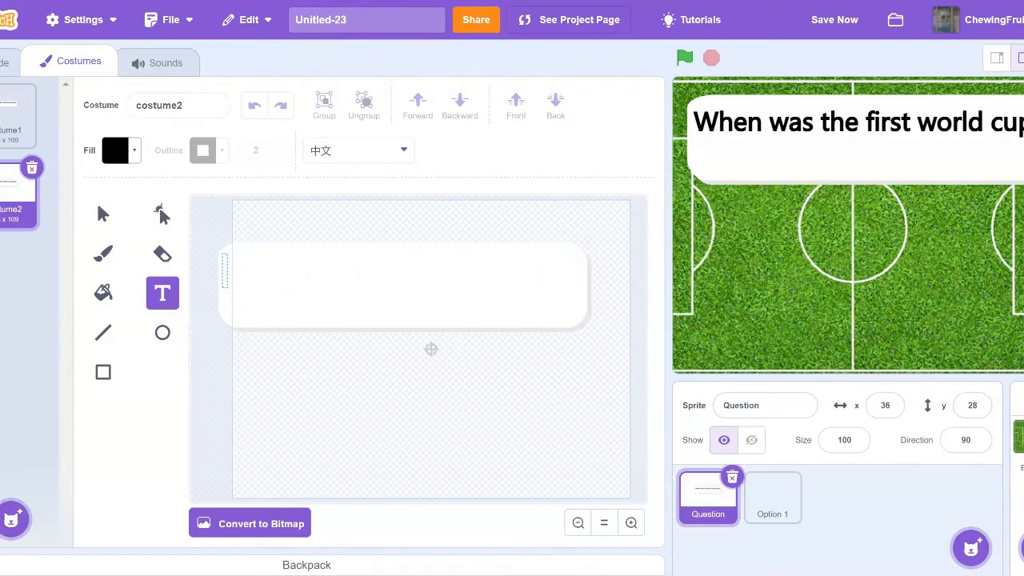
pyautogui.write('How many world cups did B')
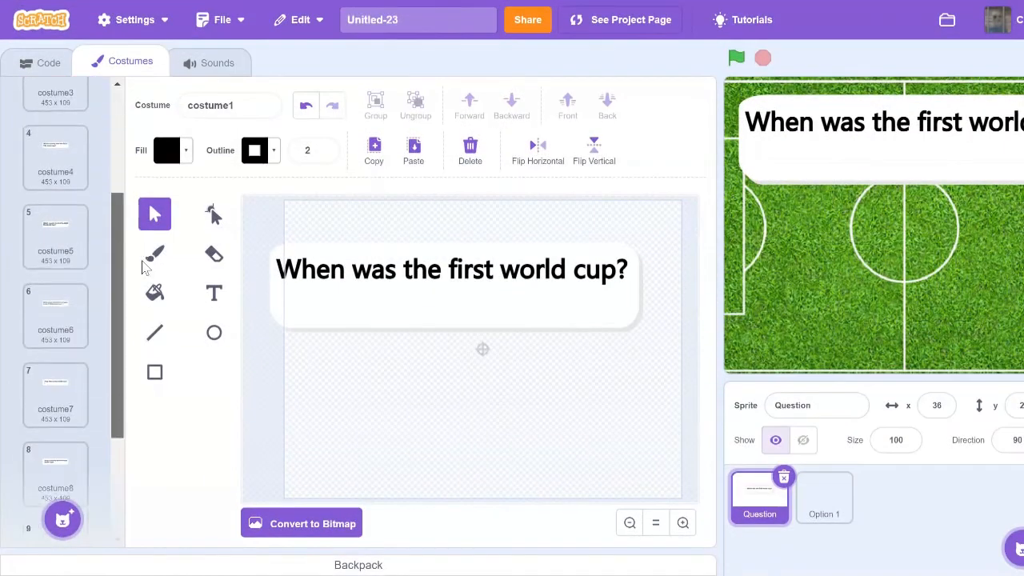
pyautogui.scroll(-3)
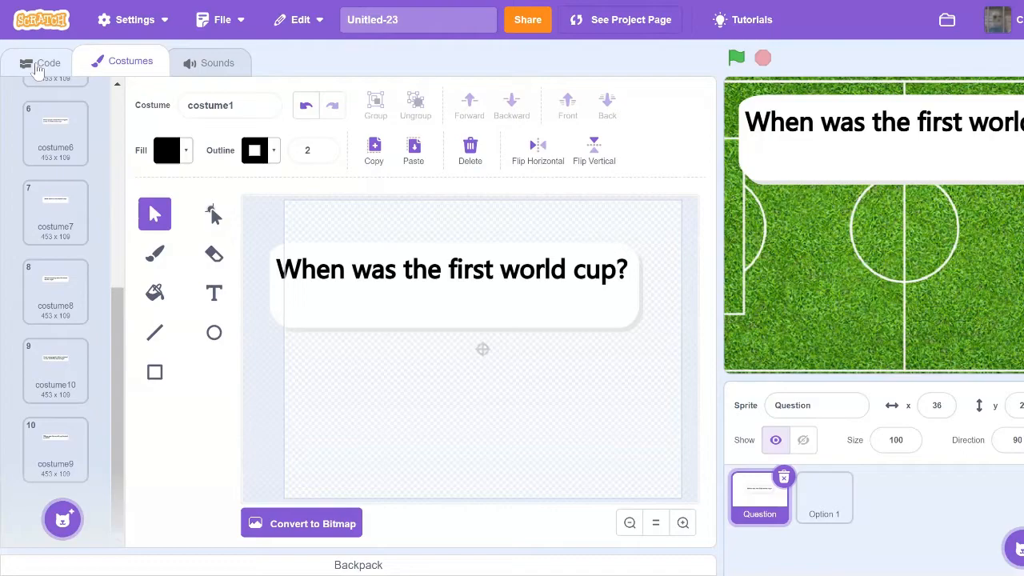
# Step: Create two variables for all sprites named Correct and Question #
pyautogui.click(38, 62)
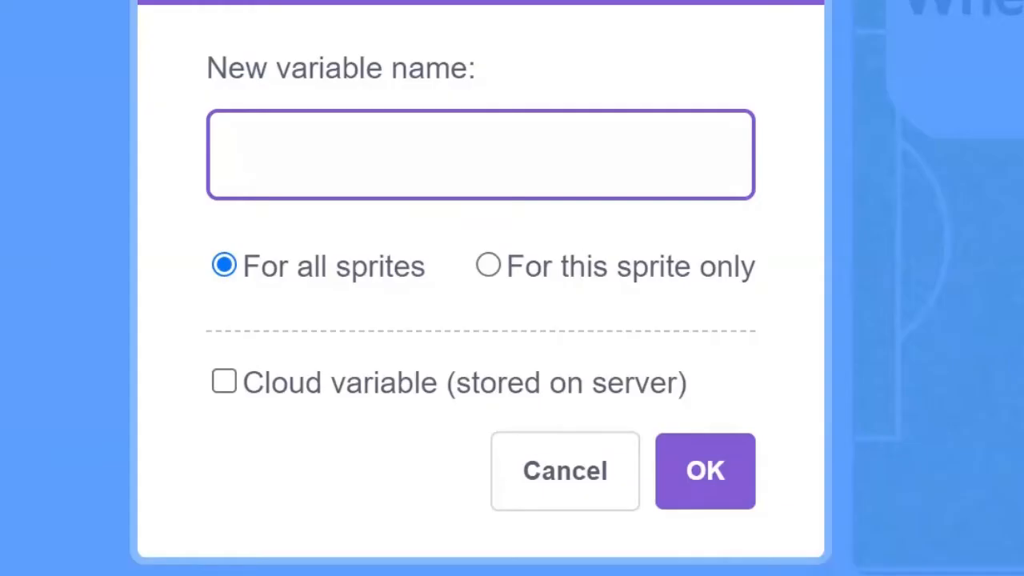
pyautogui.write('Correct')
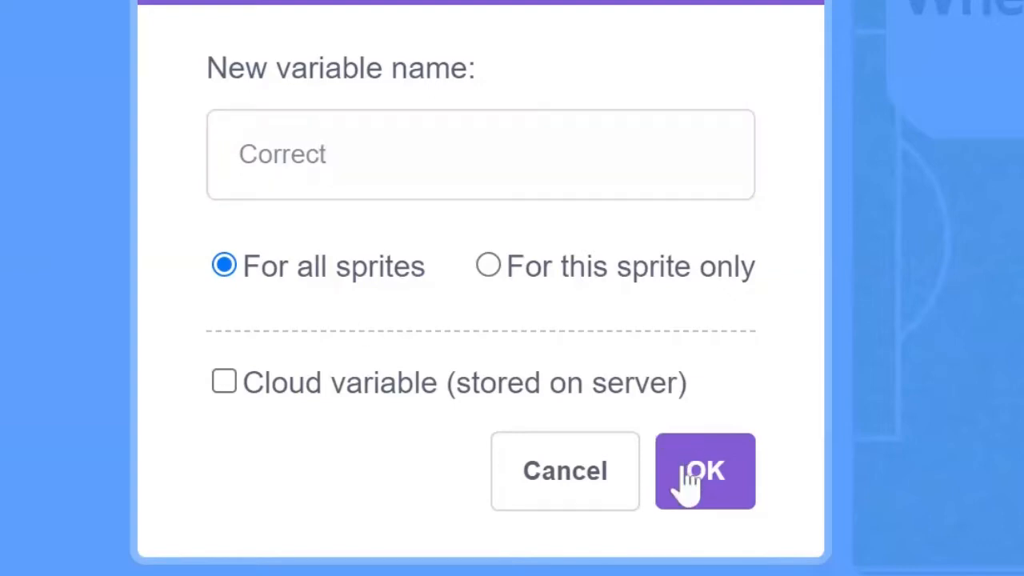
pyautogui.write('Questi')
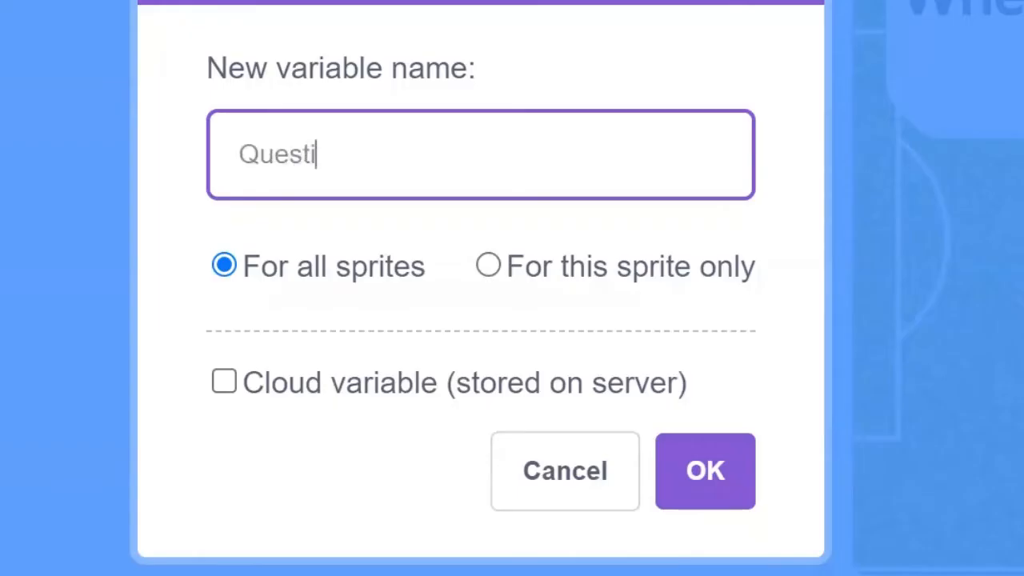
pyautogui.write('on #')
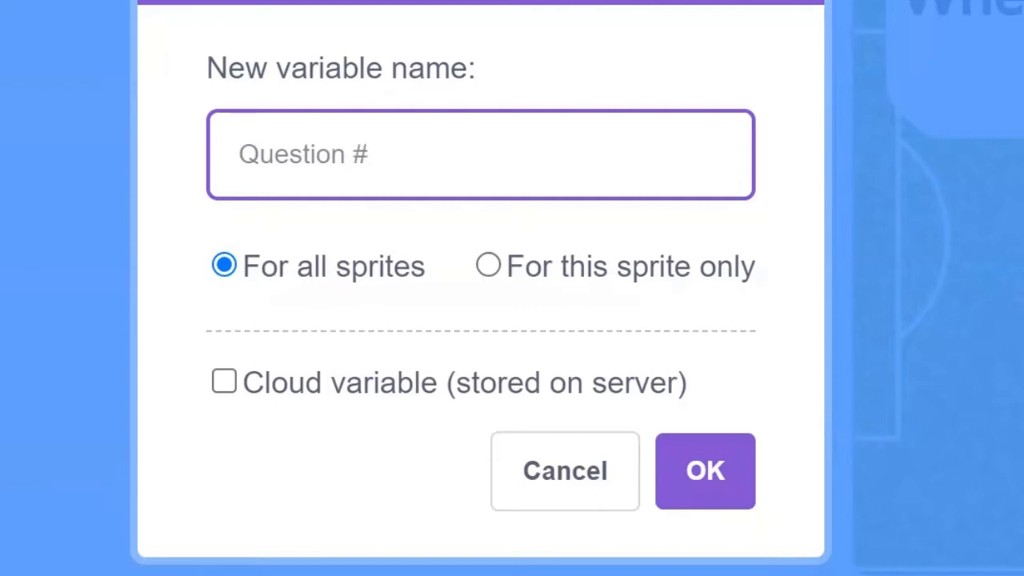
pyautogui.click(704, 471)
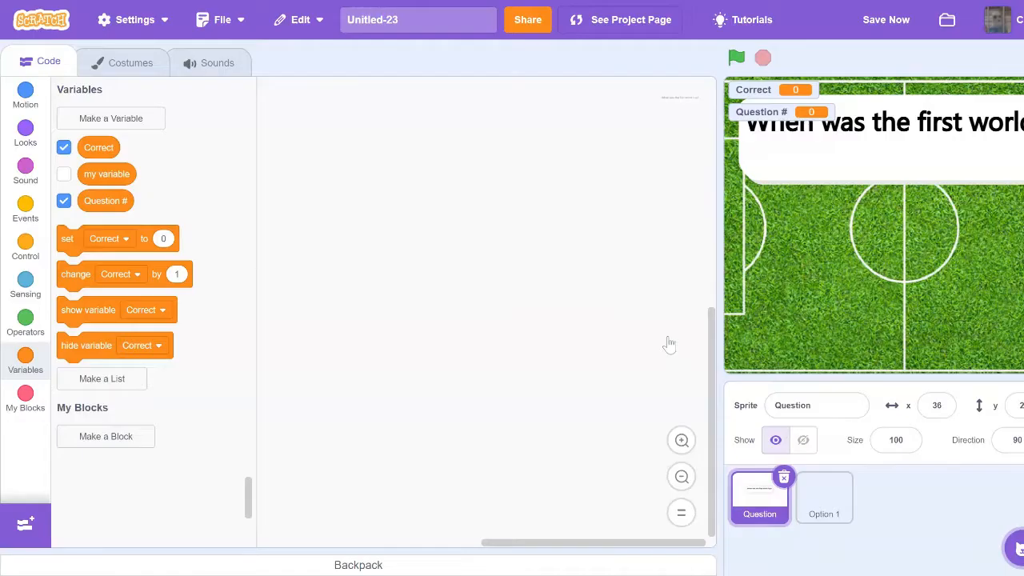
# Step: Toggle the Correct and Question # readouts so only Question # shows on the stage
pyautogui.click(64, 147)
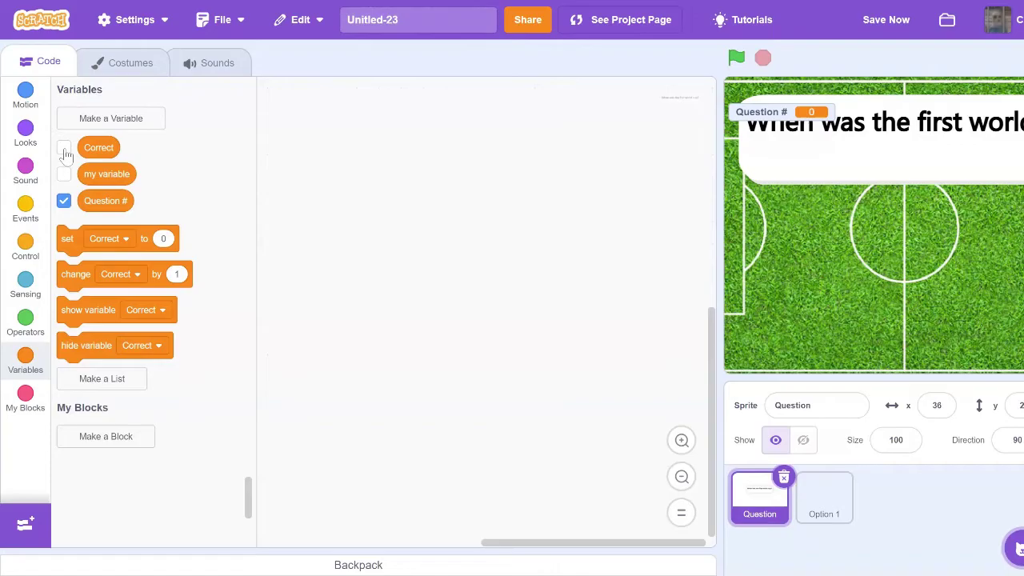
pyautogui.click(64, 202)
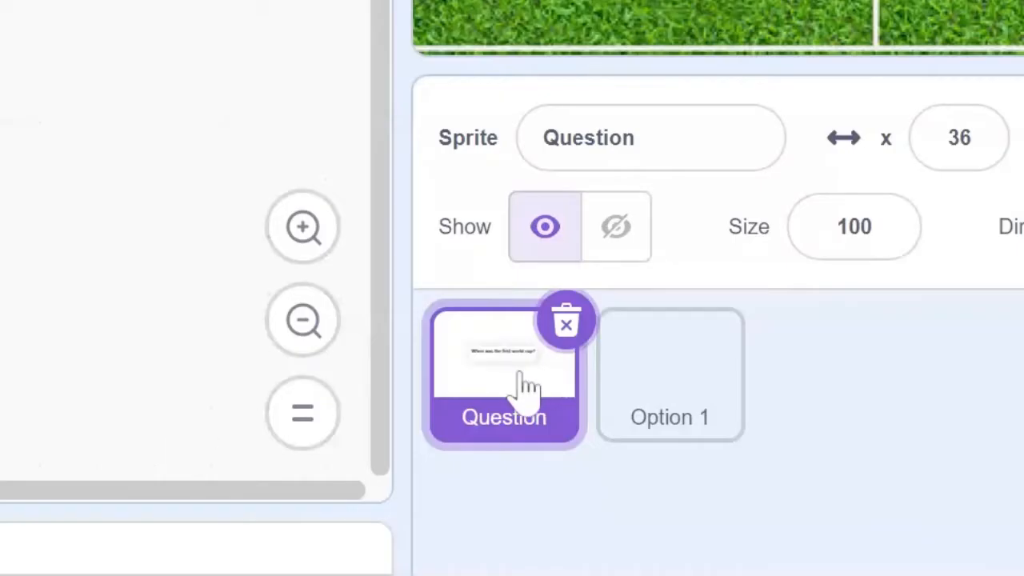
pyautogui.moveTo(520, 392)
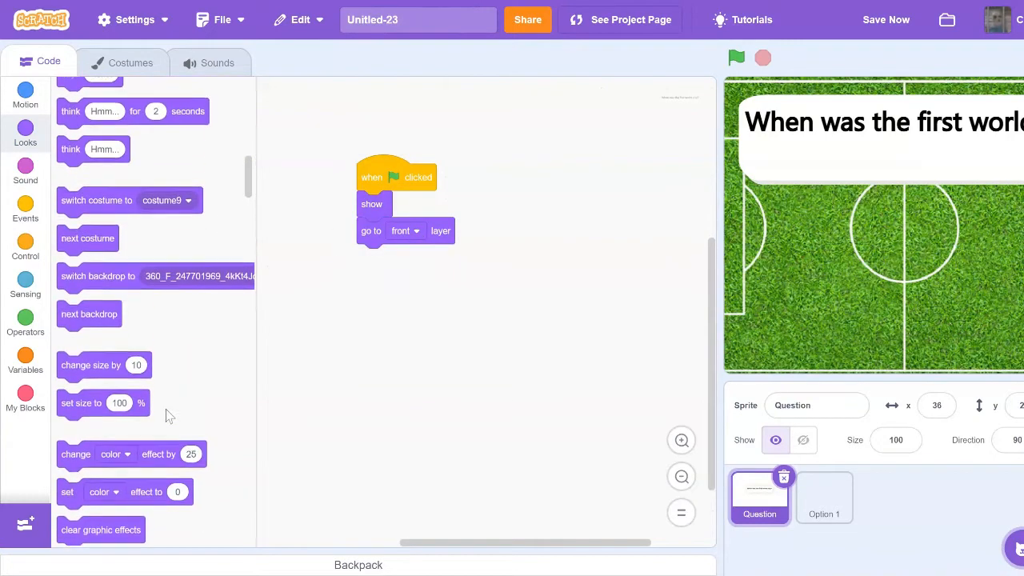
# Step: Make the Question sprite's green-flag script switch to costume1 at the start
pyautogui.click(163, 200)
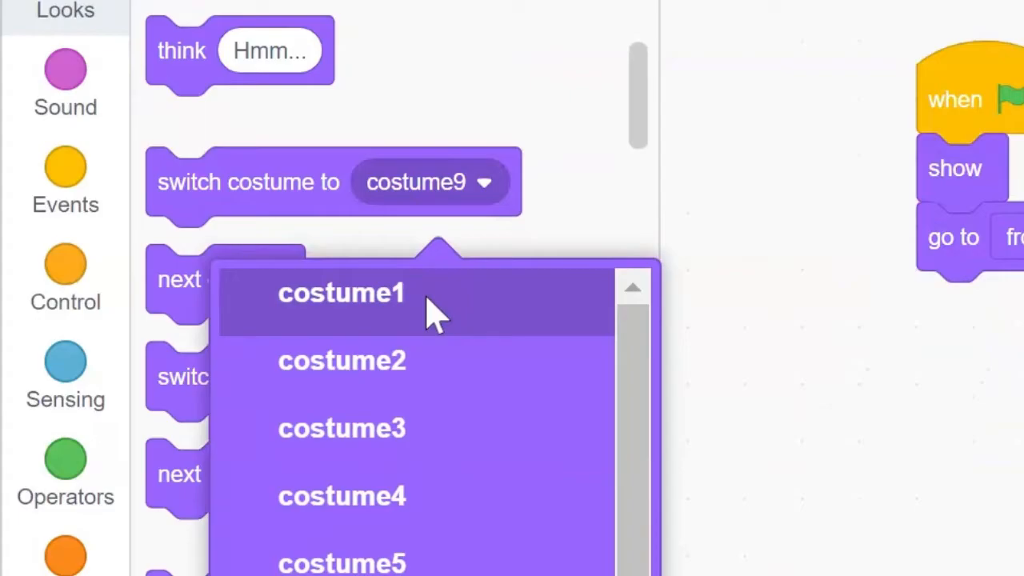
pyautogui.click(342, 293)
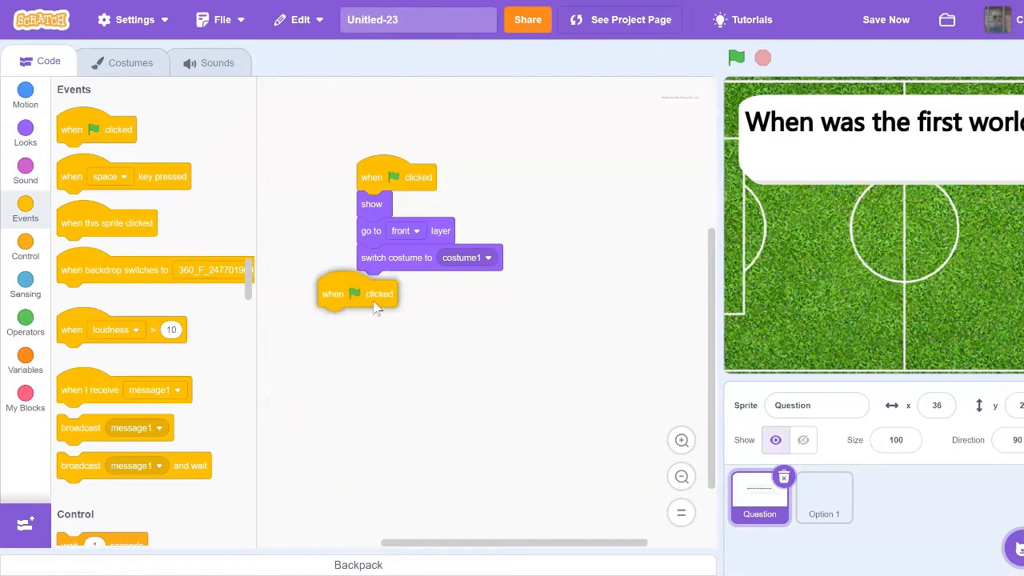
pyautogui.click(26, 358)
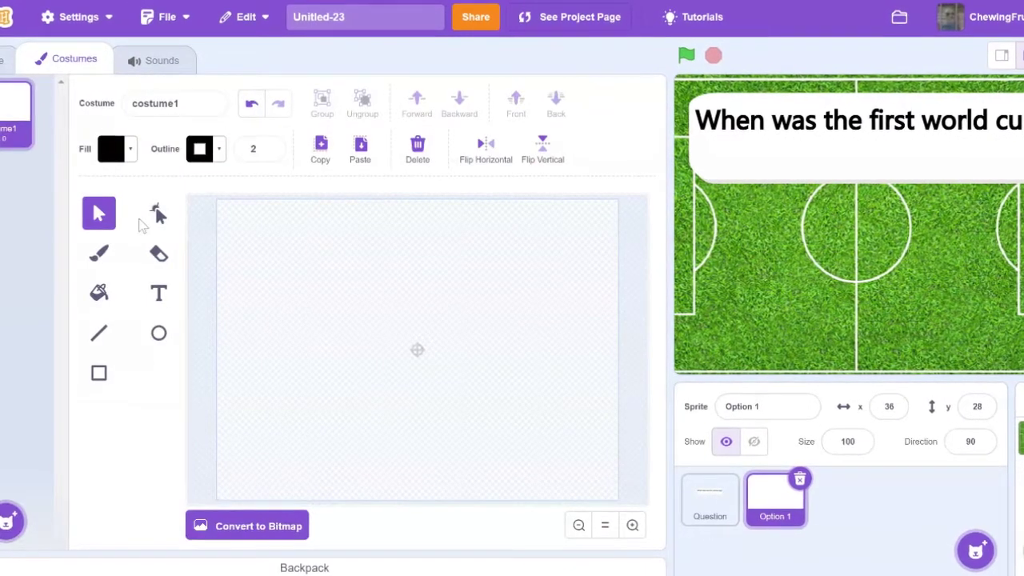
# Step: Give Option 1 a costume reading 1930 on a white rectangle
pyautogui.click(158, 293)
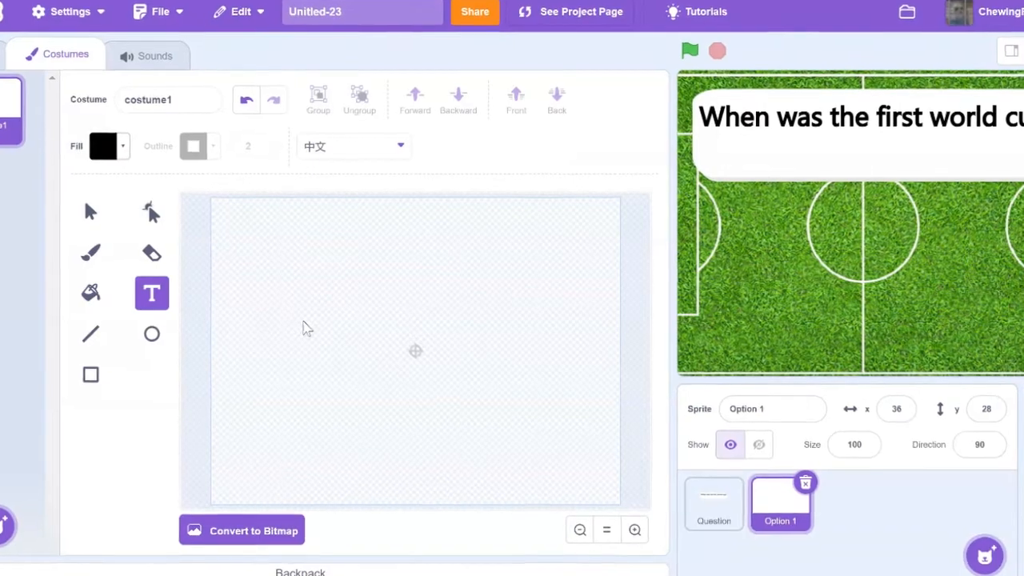
pyautogui.click(304, 327)
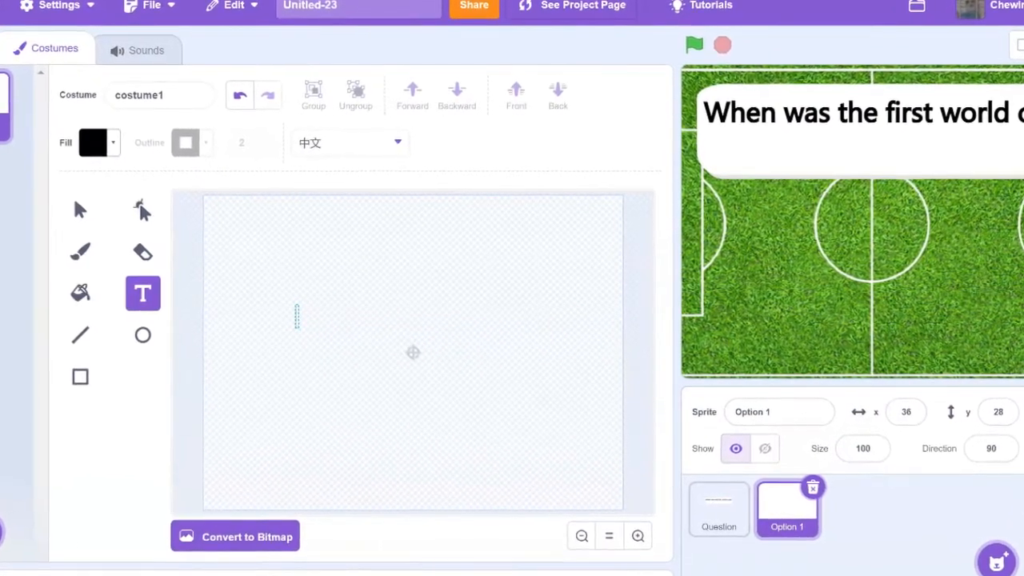
pyautogui.write('1930')
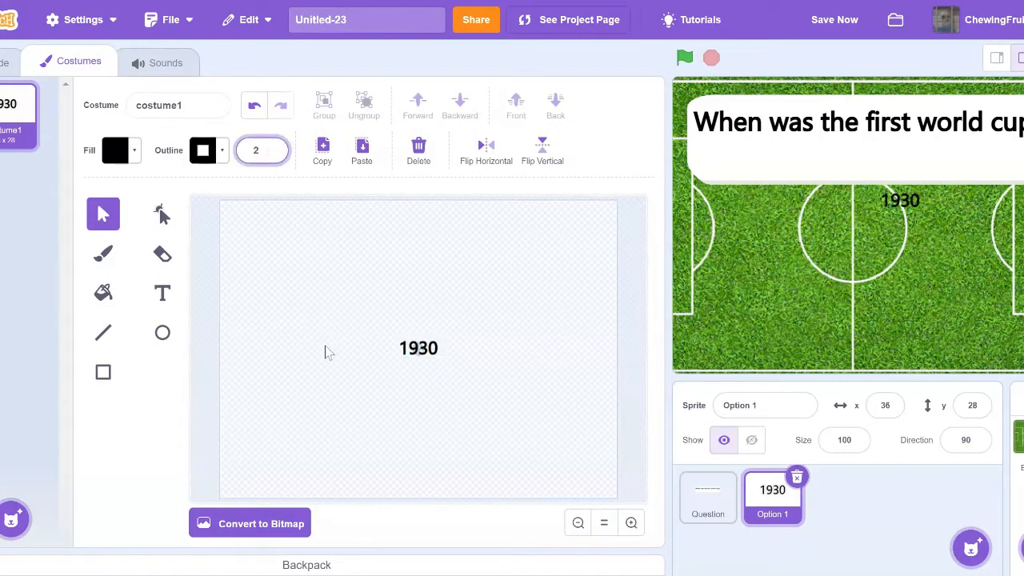
pyautogui.click(103, 371)
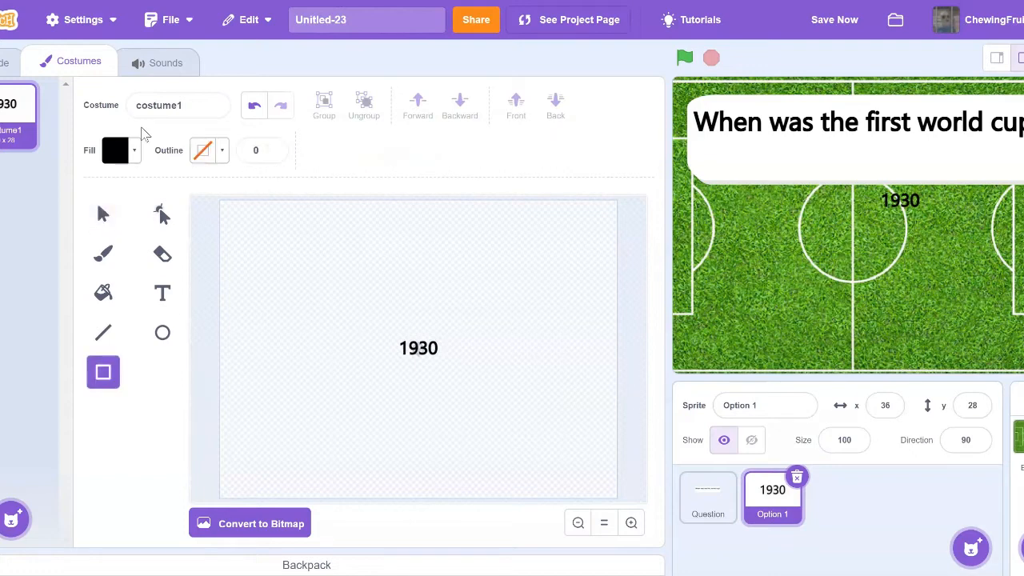
pyautogui.click(162, 213)
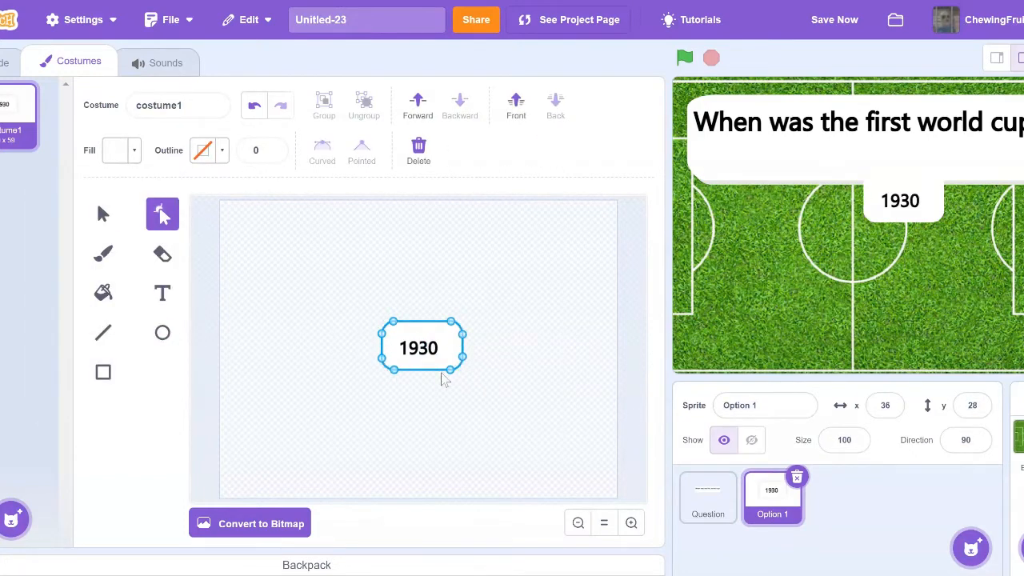
# Step: Start Option 1's when-flag-clicked script with a show block
pyautogui.click(48, 61)
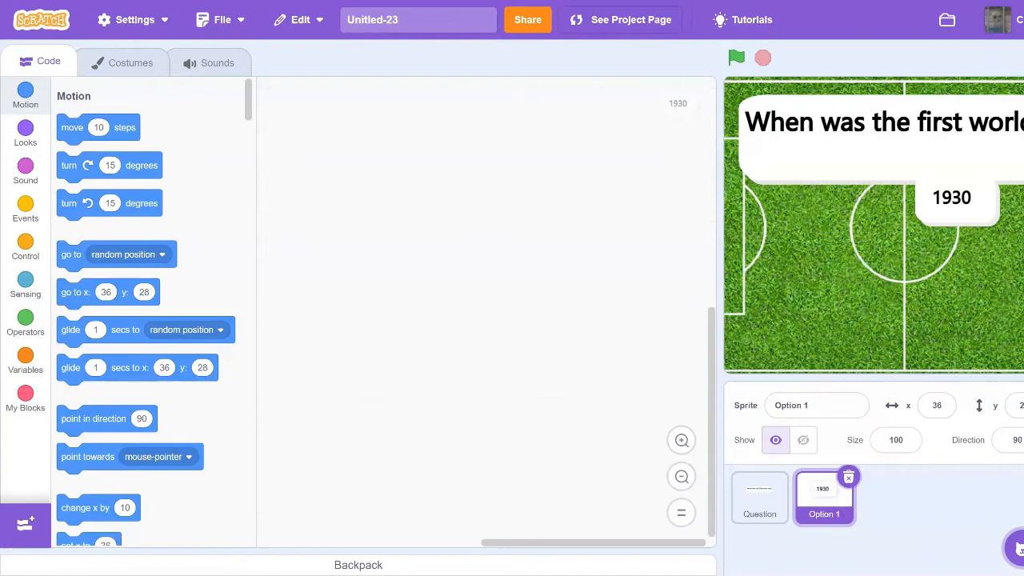
pyautogui.click(736, 57)
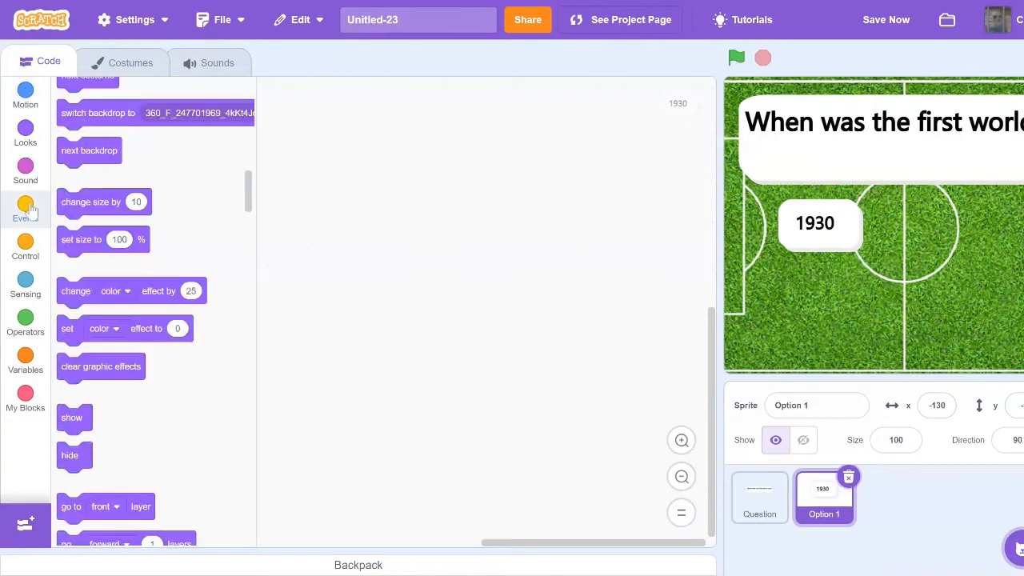
pyautogui.click(25, 210)
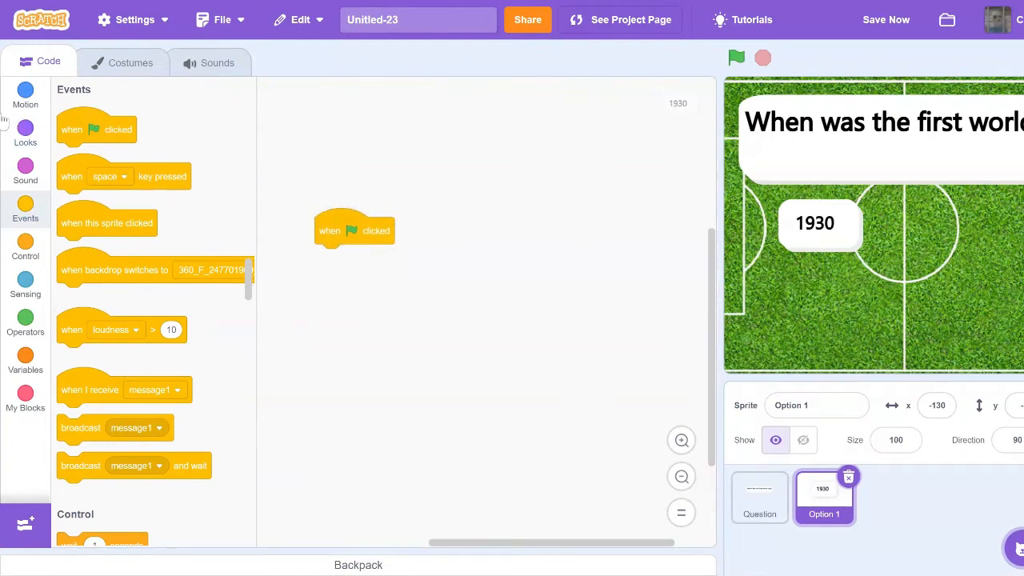
pyautogui.click(25, 132)
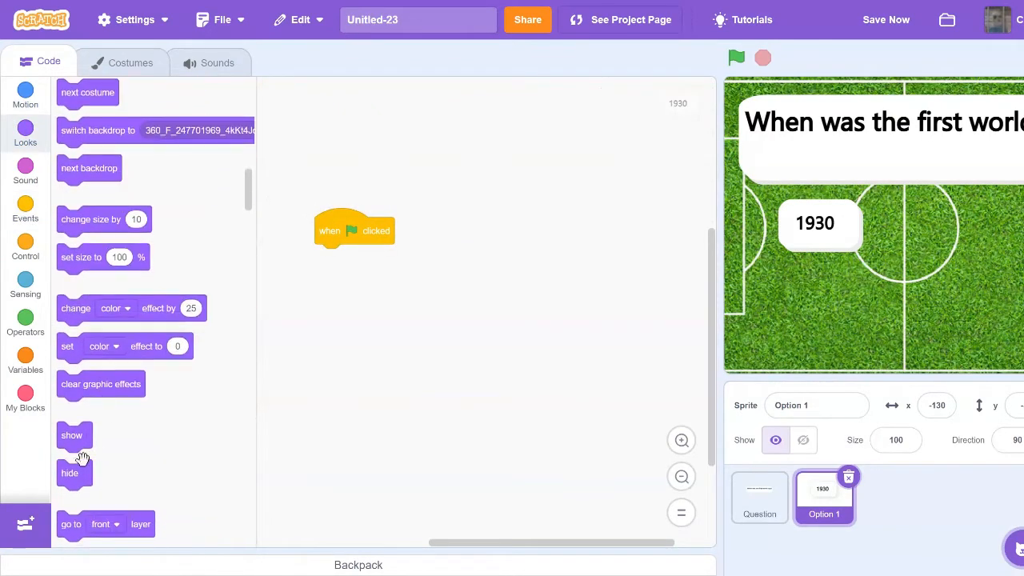
pyautogui.moveTo(70, 435); pyautogui.dragTo(330, 256)
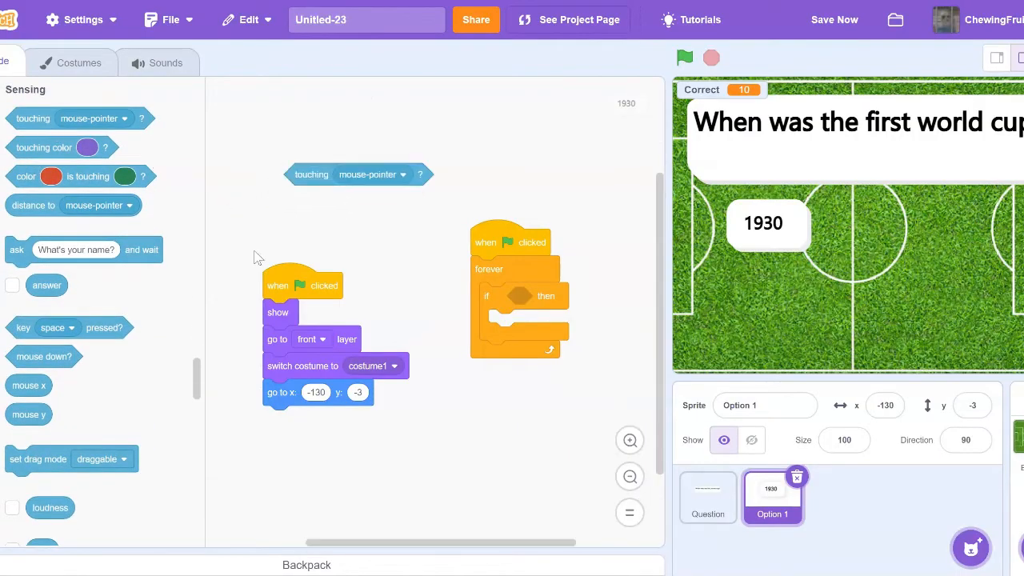
# Step: Loop checking Question # = 1 with mouse down on the sprite, changing Correct by 10, plus broadcast Switch Costume on click
pyautogui.moveTo(43, 355); pyautogui.dragTo(348, 228)
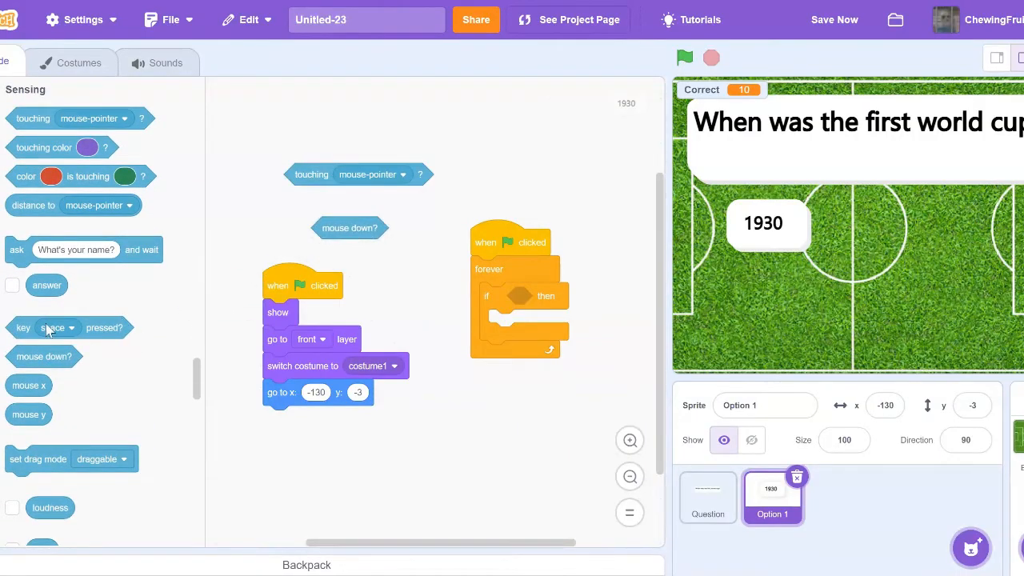
pyautogui.click(24, 320)
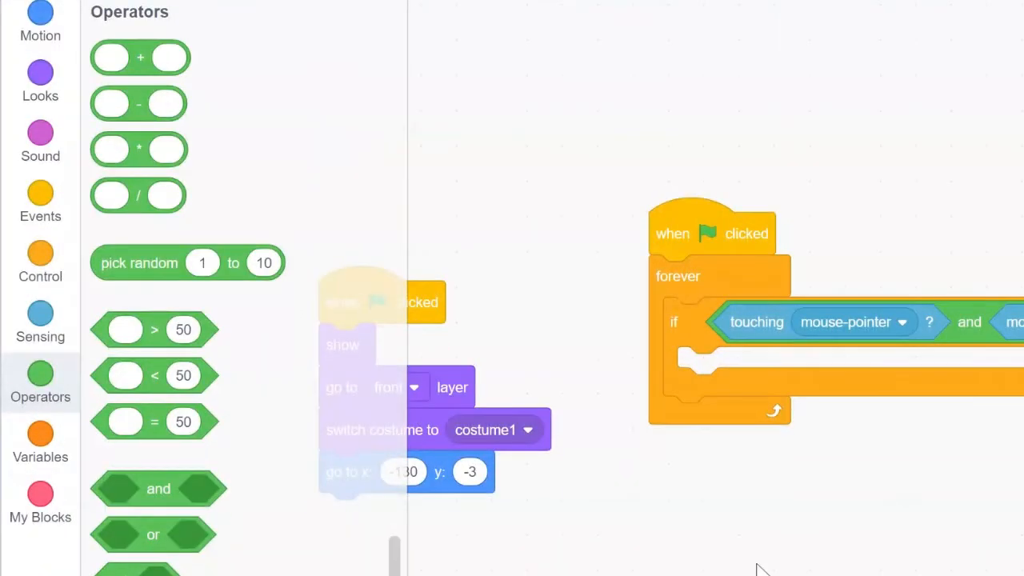
pyautogui.click(40, 440)
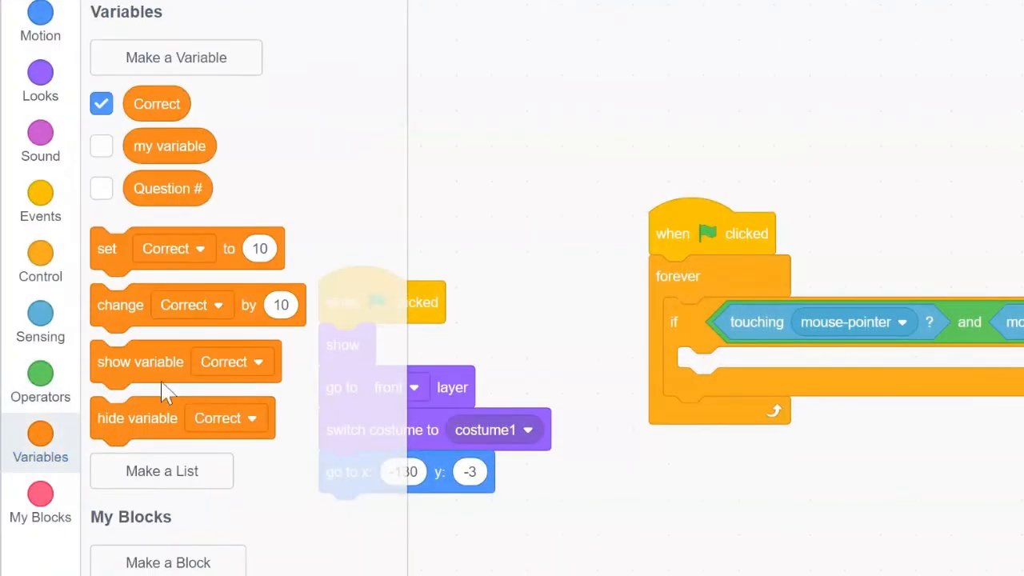
pyautogui.moveTo(195, 304); pyautogui.dragTo(824, 392)
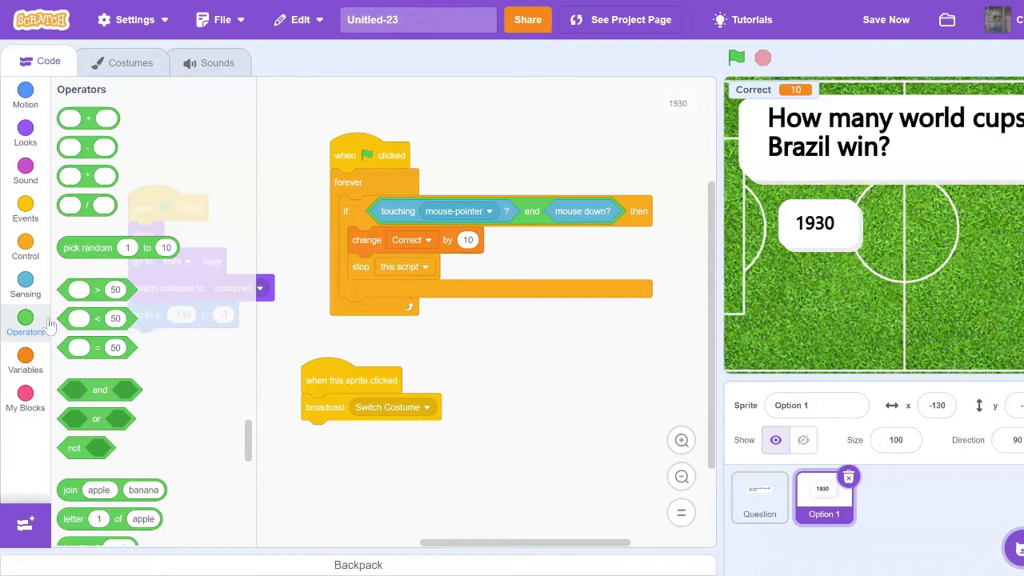
pyautogui.moveTo(99, 345)
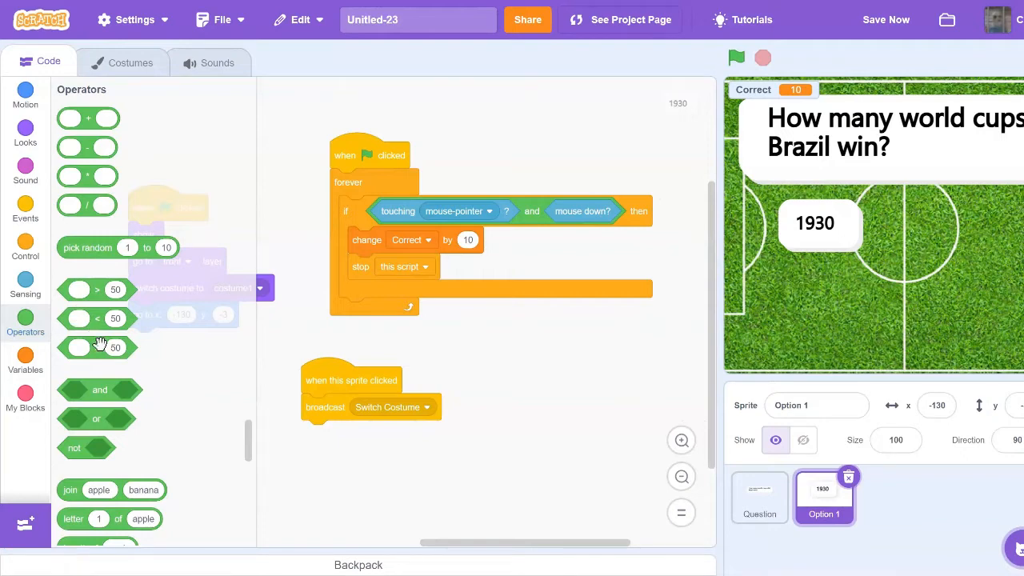
pyautogui.click(26, 358)
pyautogui.write('1')
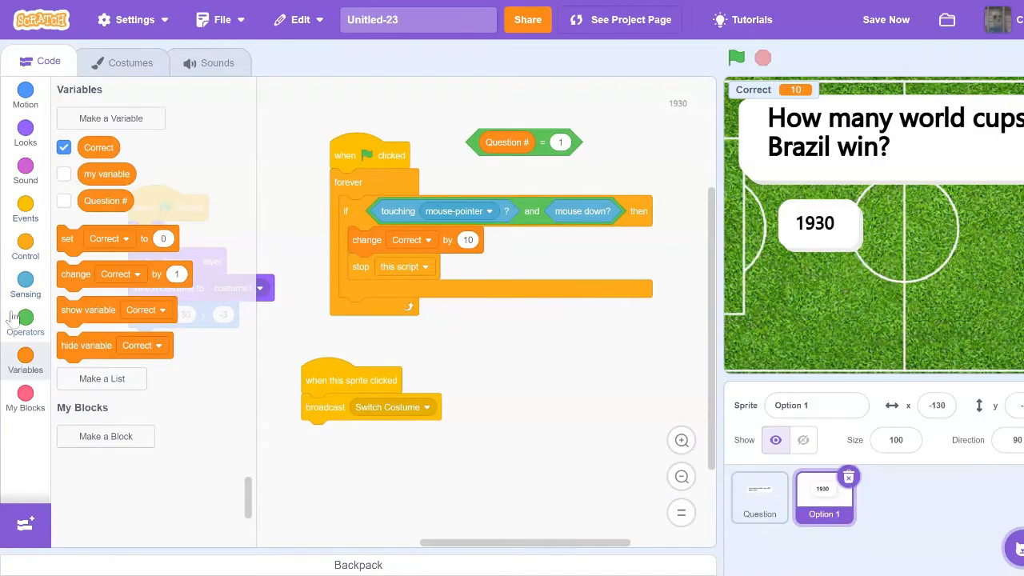
pyautogui.click(25, 327)
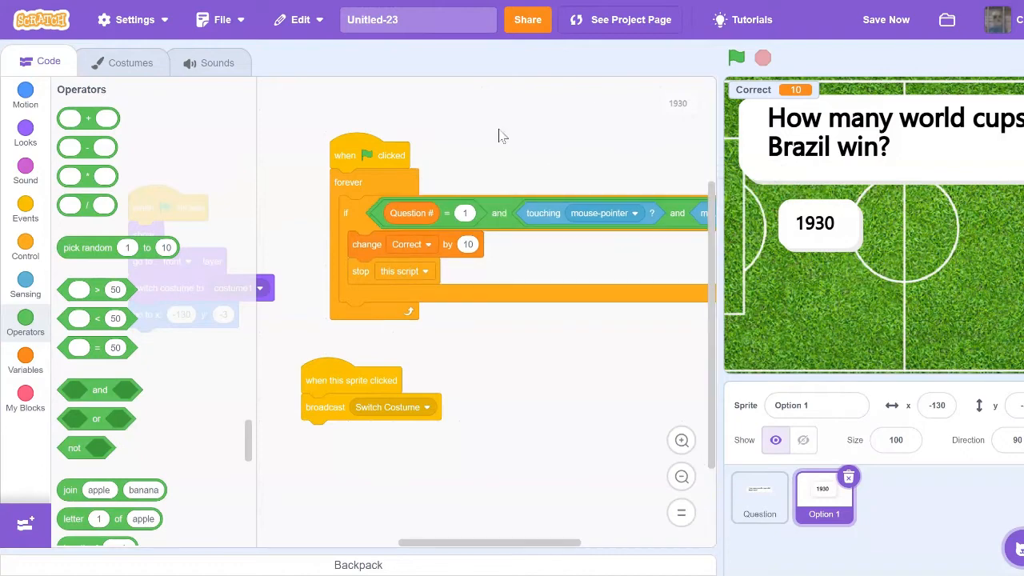
# Step: Run the quiz and set Question # to 2 so it reads 2 beside Correct 0 on the stage
pyautogui.click(736, 57)
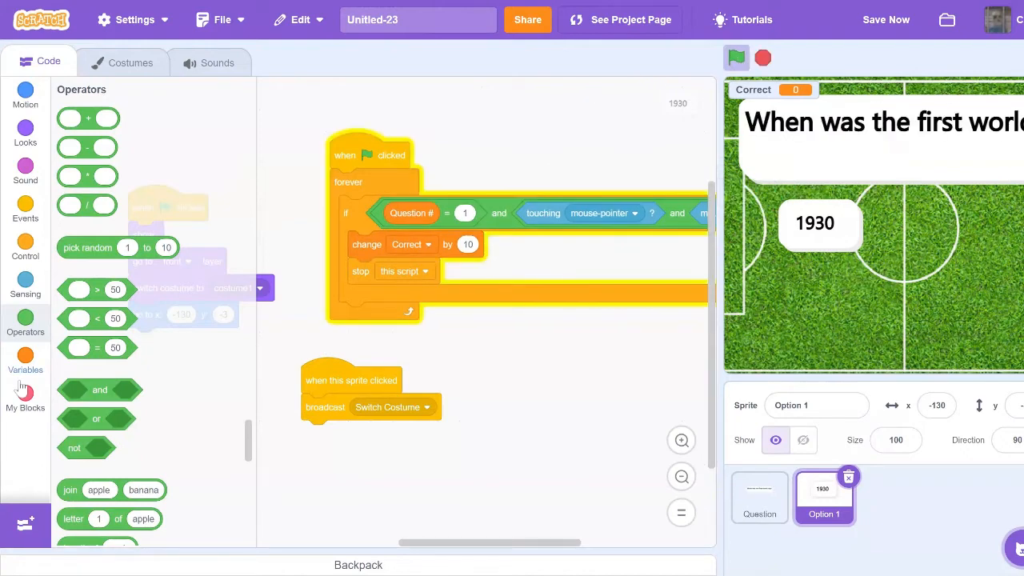
pyautogui.click(25, 357)
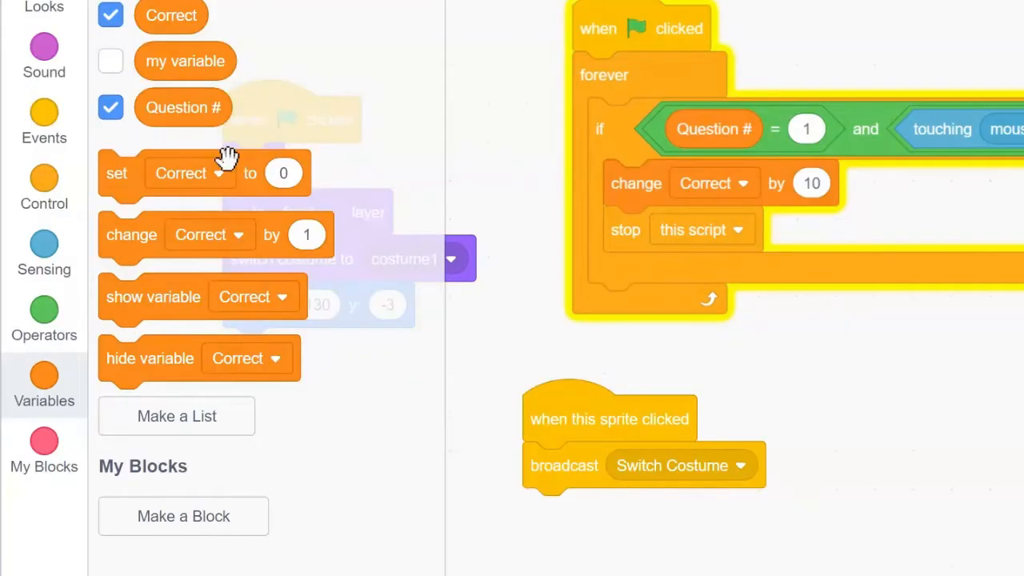
pyautogui.click(191, 172)
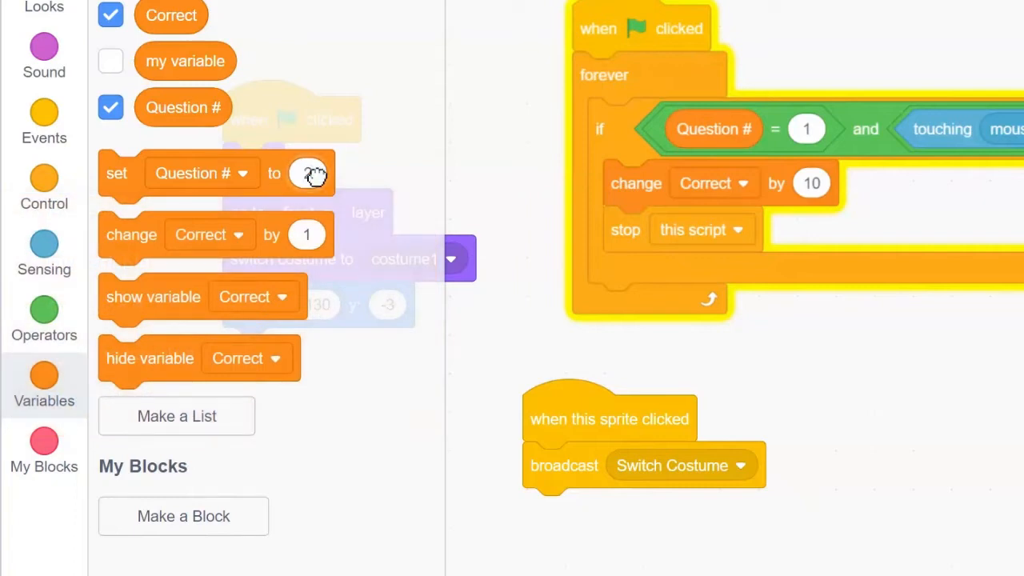
pyautogui.click(202, 25)
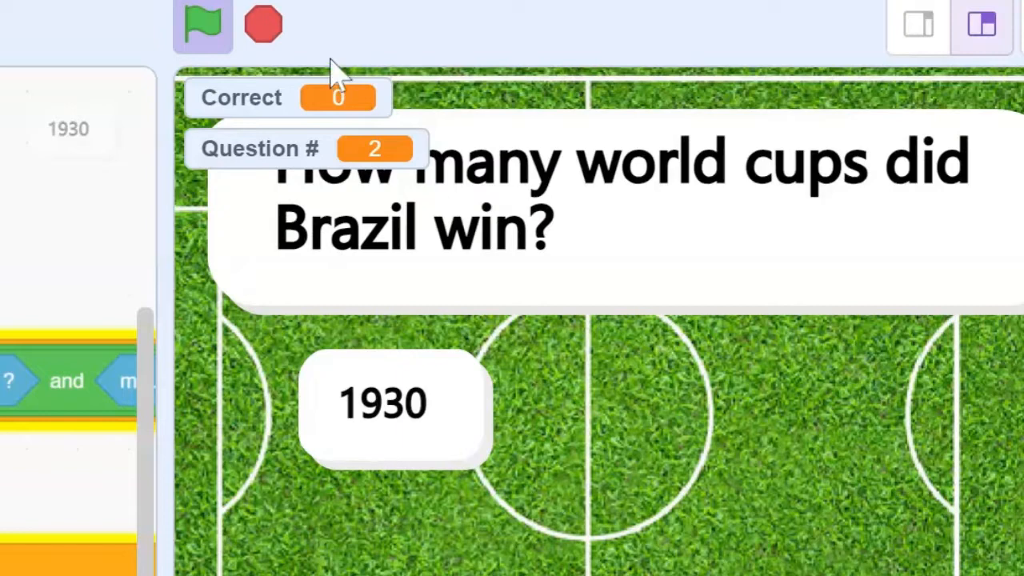
pyautogui.moveTo(285, 120)
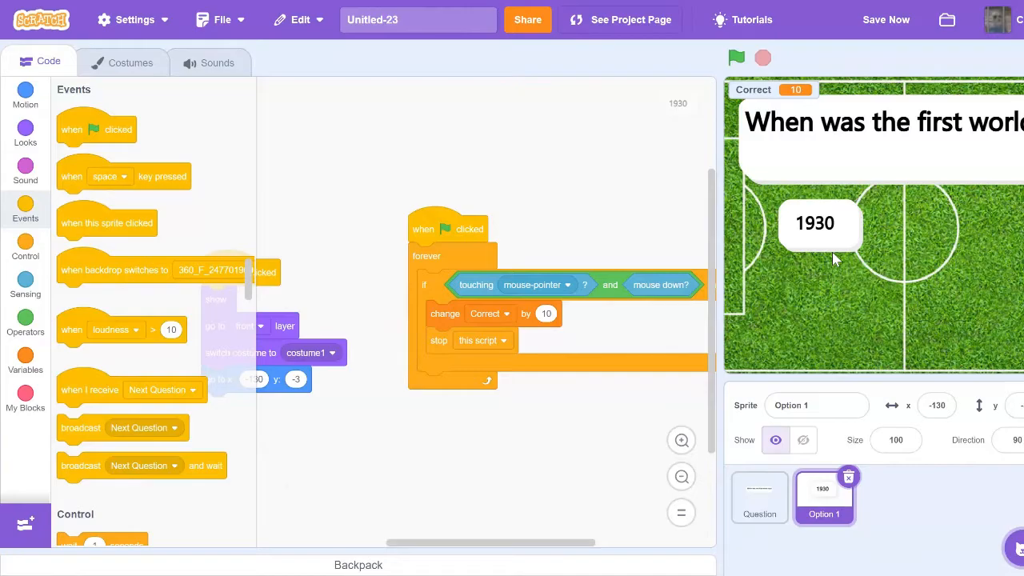
pyautogui.moveTo(138, 246)
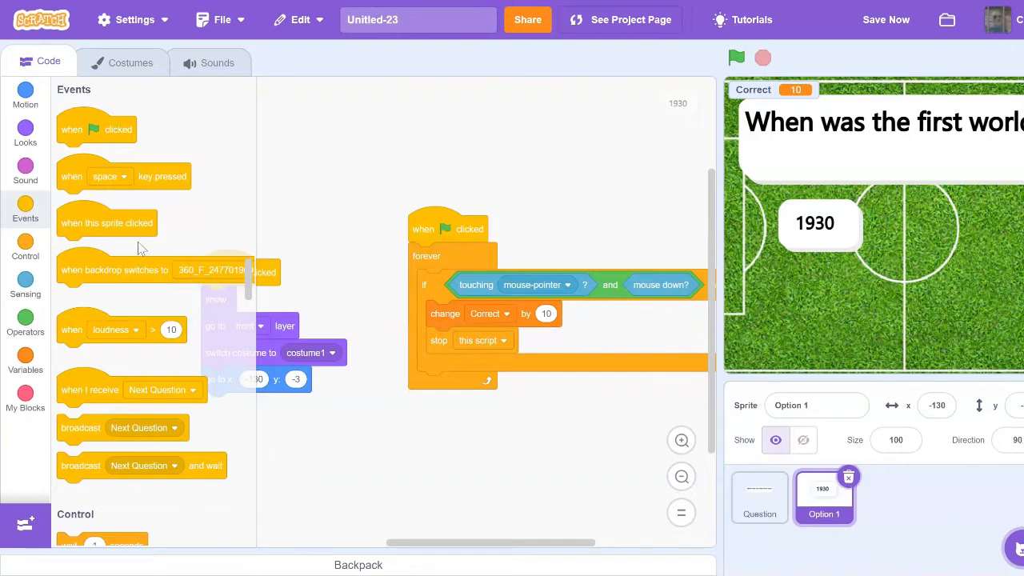
# Step: Create a new broadcast message named Switch Costume for Option 1's click script
pyautogui.click(175, 427)
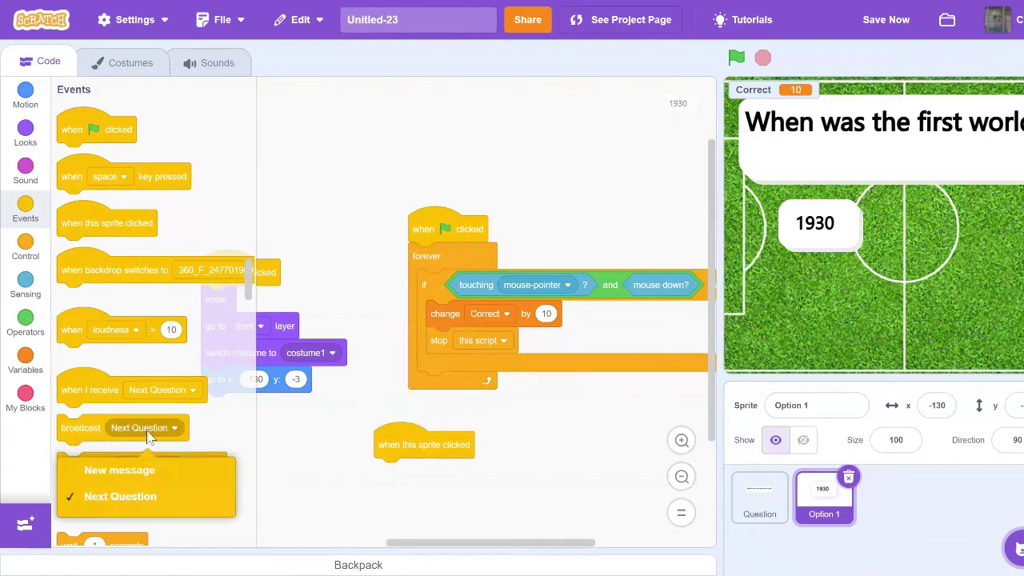
pyautogui.click(119, 470)
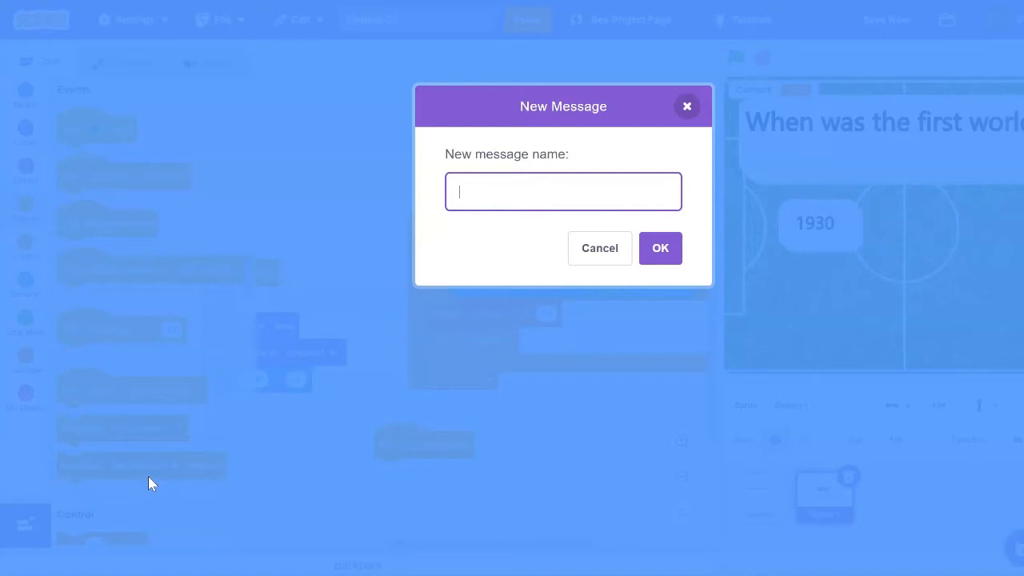
pyautogui.write('Switch Cs')
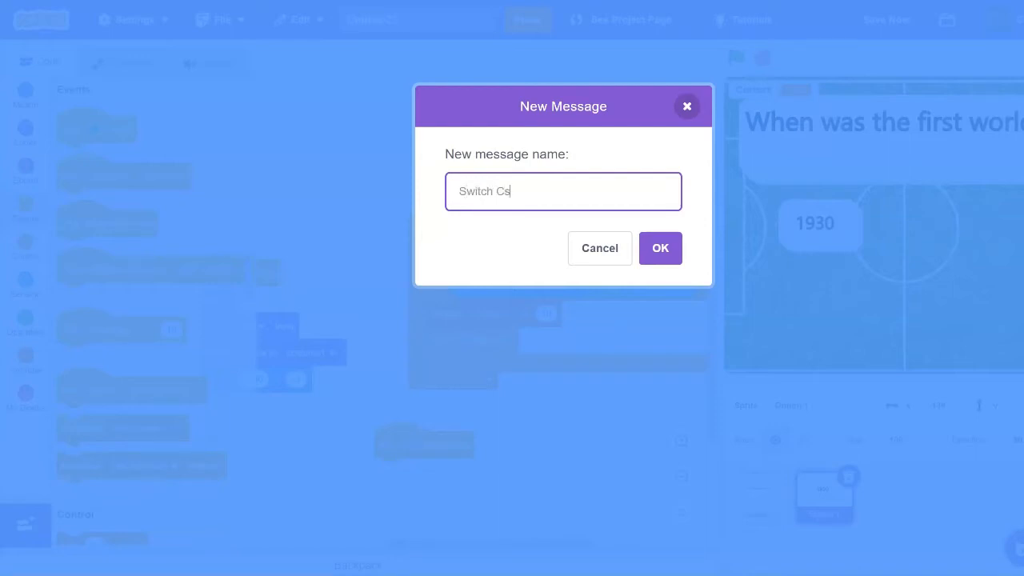
pyautogui.write('ostume')
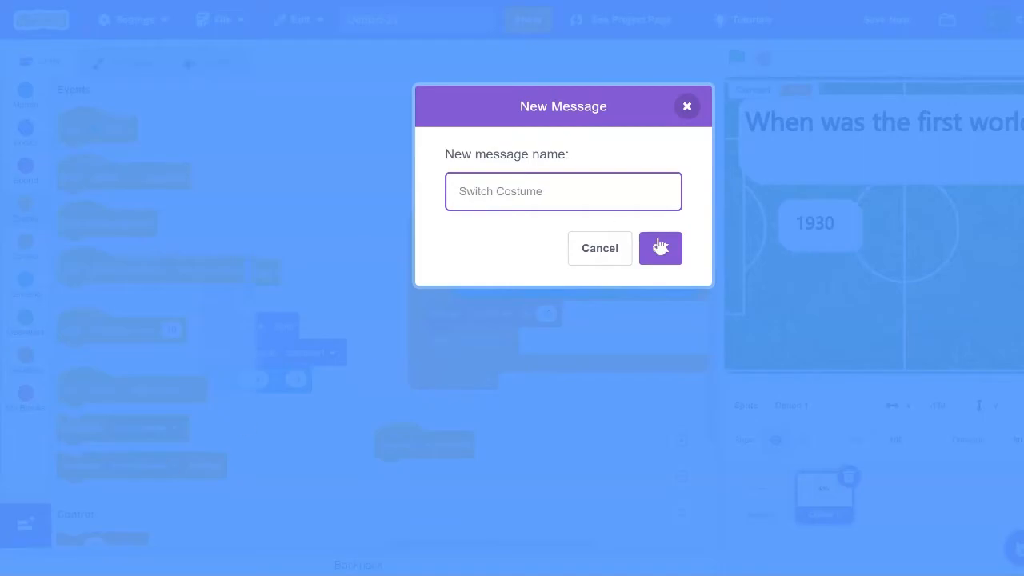
pyautogui.click(659, 248)
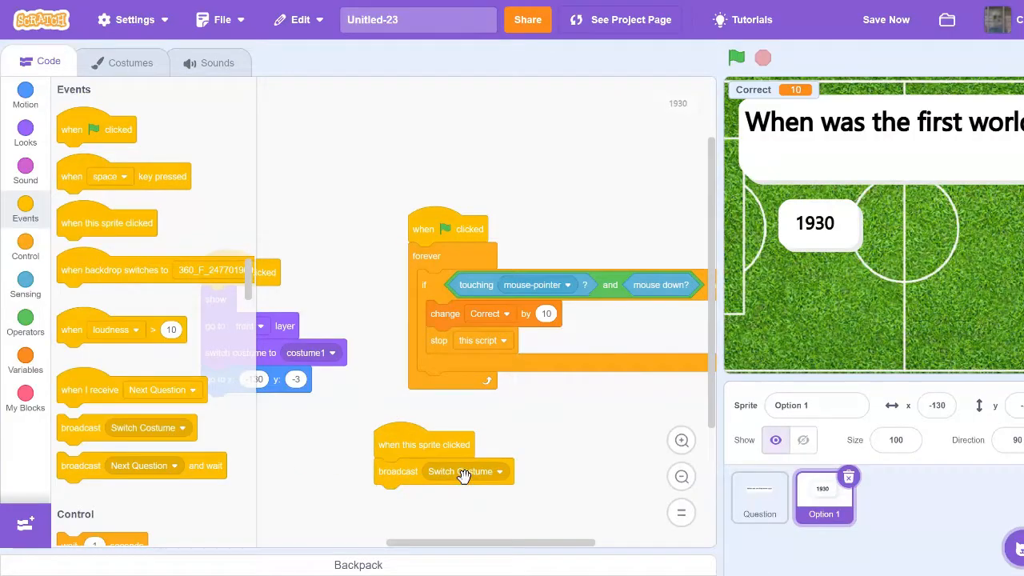
# Step: Give Question a Switch Costume receiver with next costume, then copy it into Option 1
pyautogui.click(758, 496)
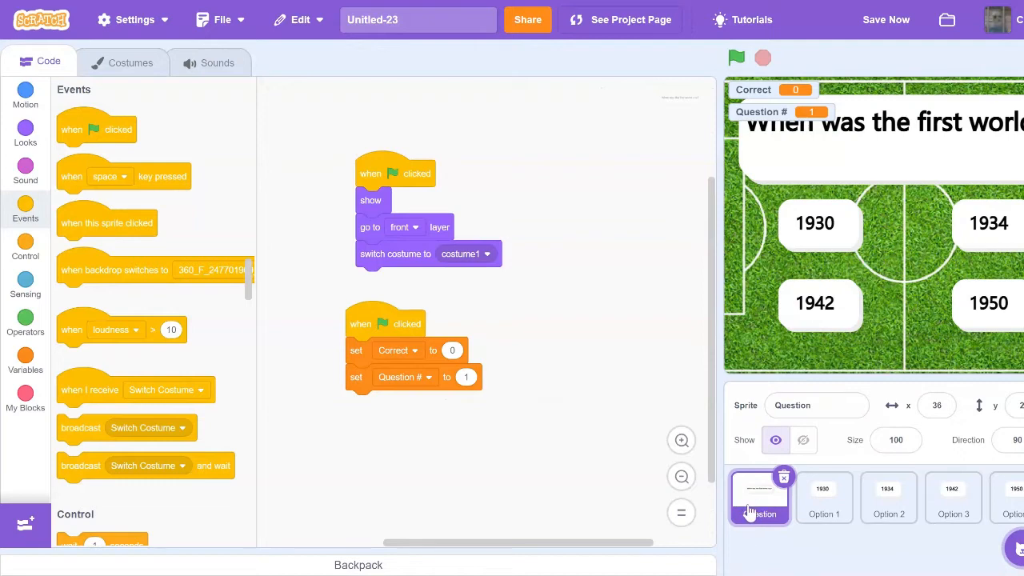
pyautogui.moveTo(147, 379)
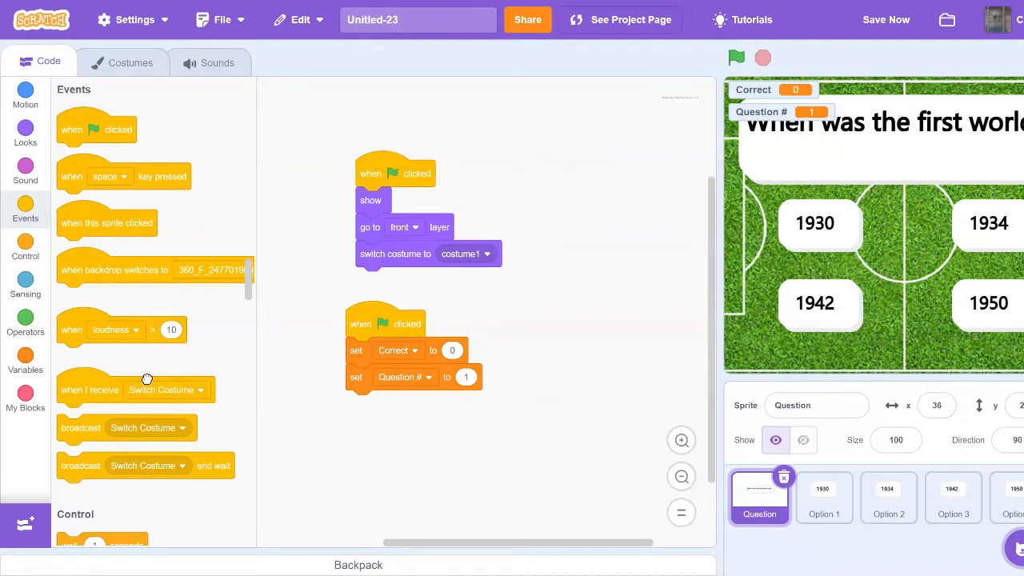
pyautogui.click(25, 359)
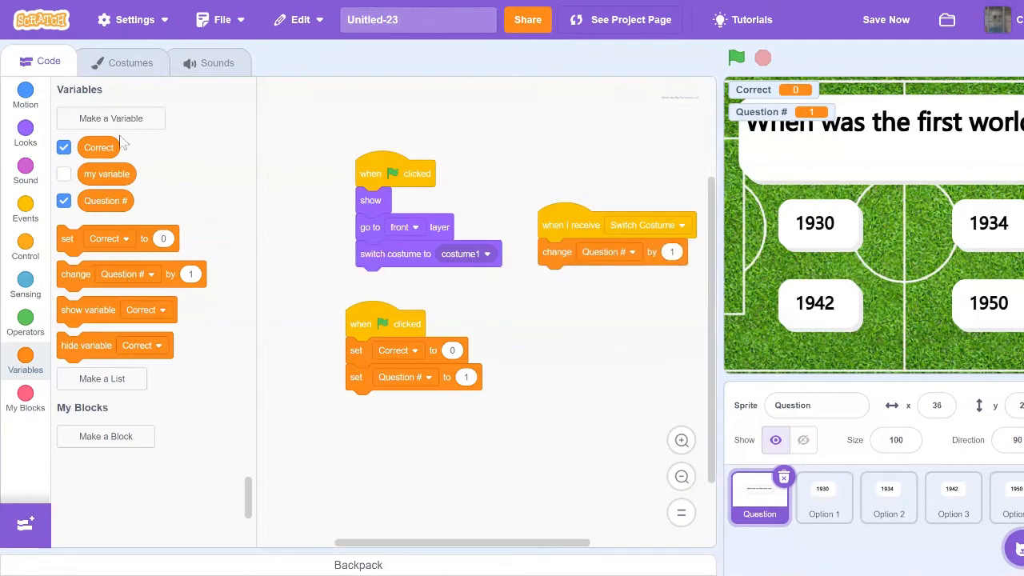
pyautogui.click(26, 131)
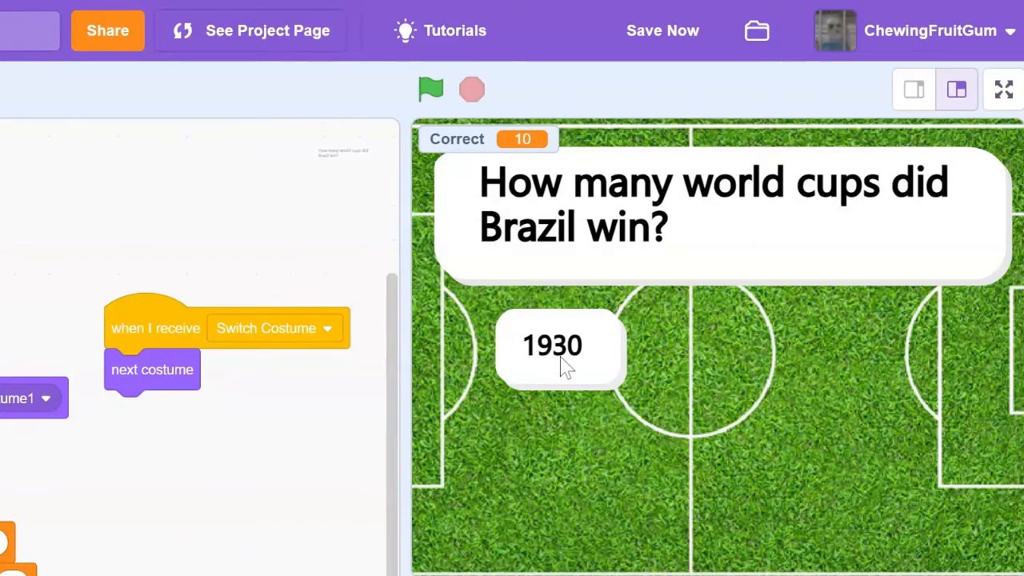
pyautogui.moveTo(621, 224)
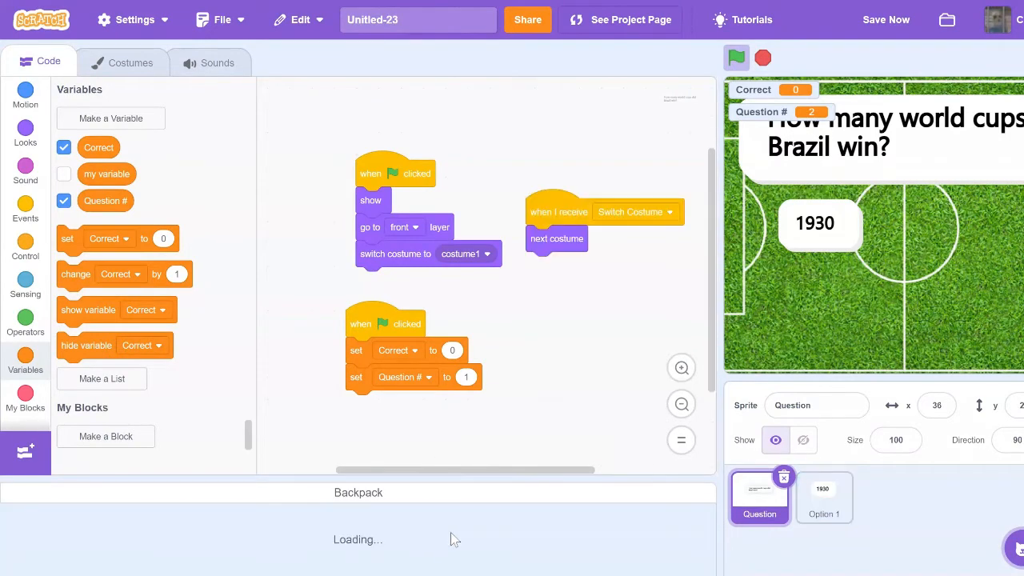
pyautogui.click(824, 496)
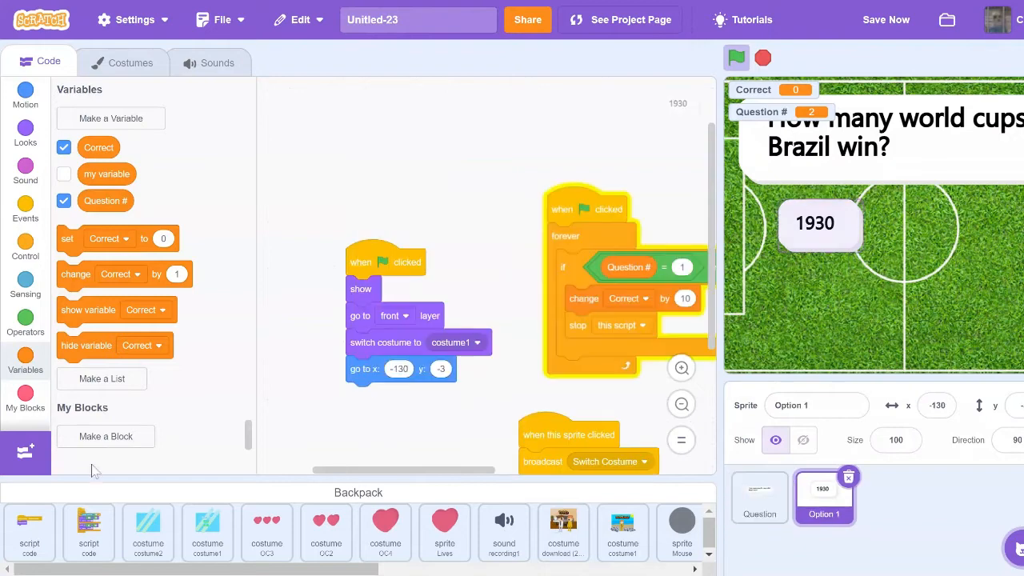
pyautogui.moveTo(416, 189)
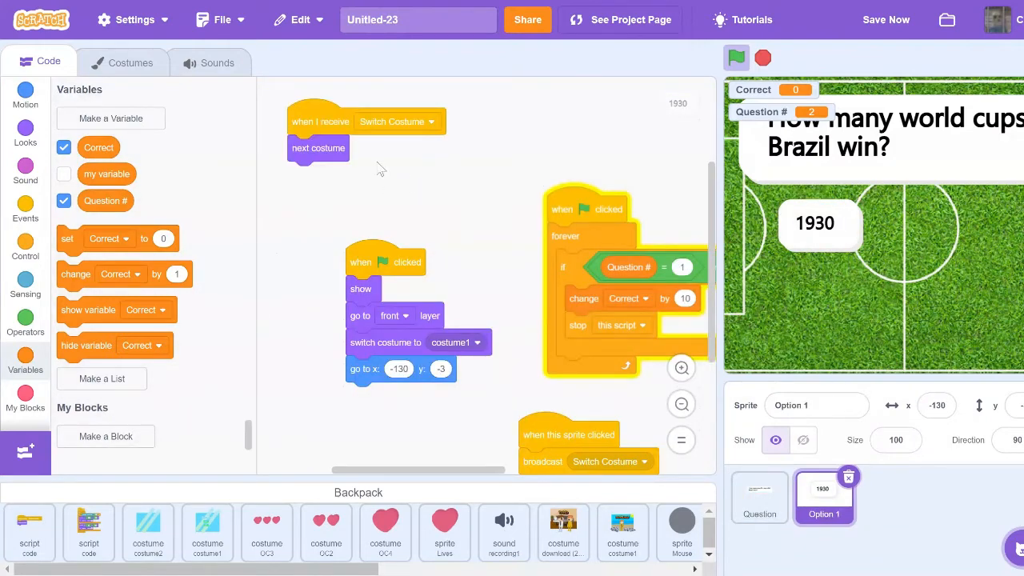
pyautogui.click(682, 366)
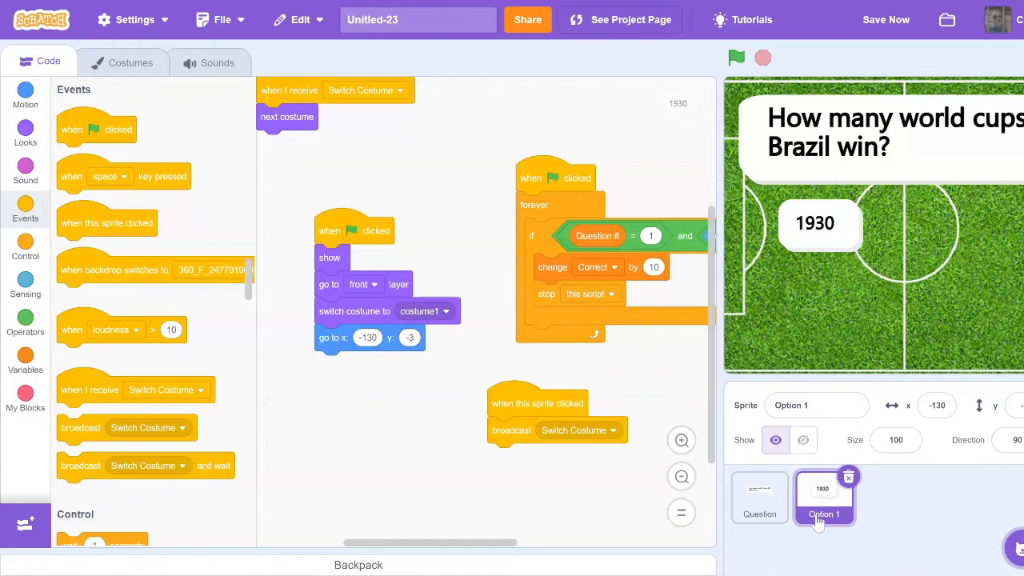
# Step: In Option 1's costumes, replace 1930 with the answer 6 on a duplicated costume
pyautogui.click(130, 63)
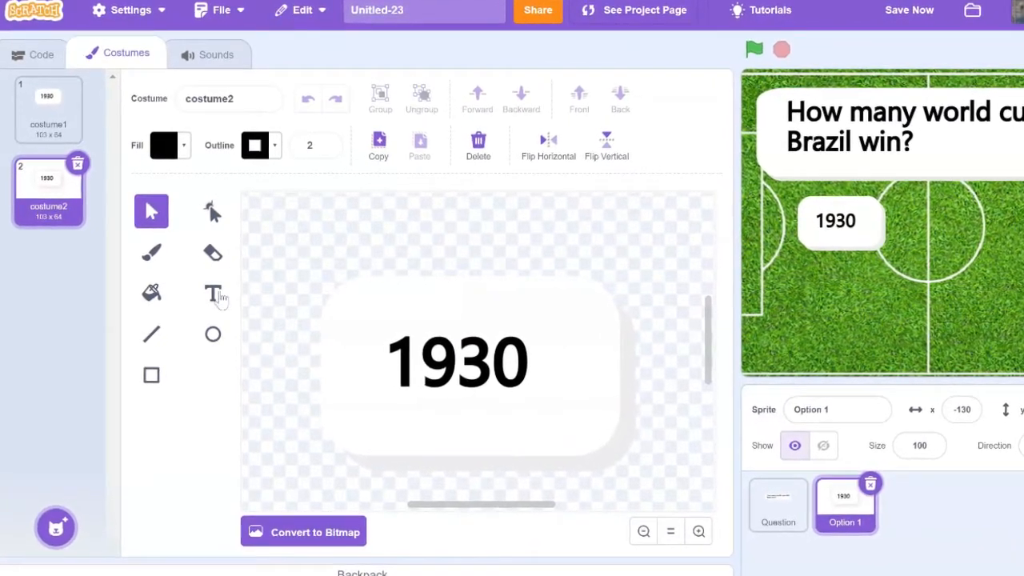
pyautogui.click(213, 294)
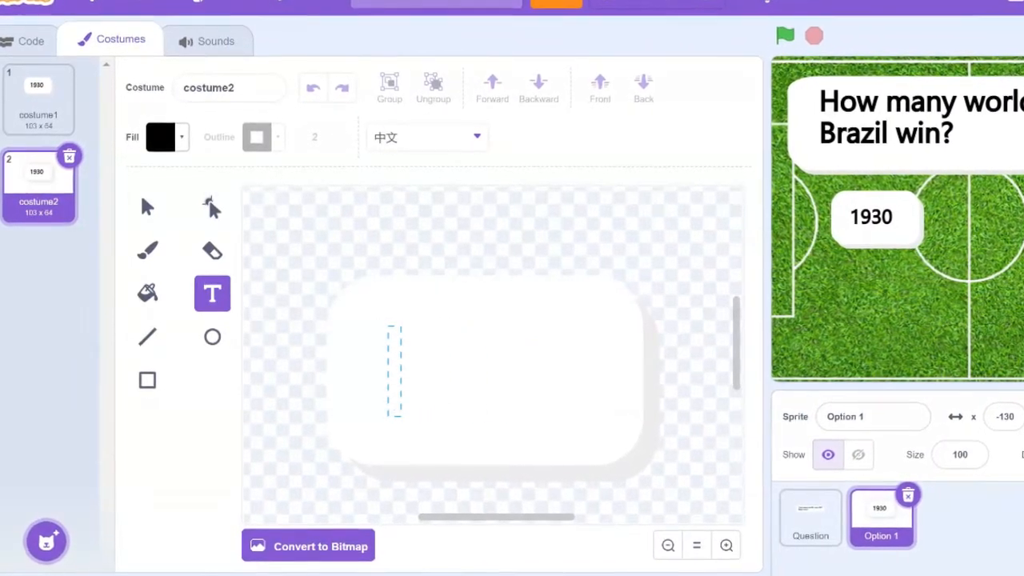
pyautogui.write('6')
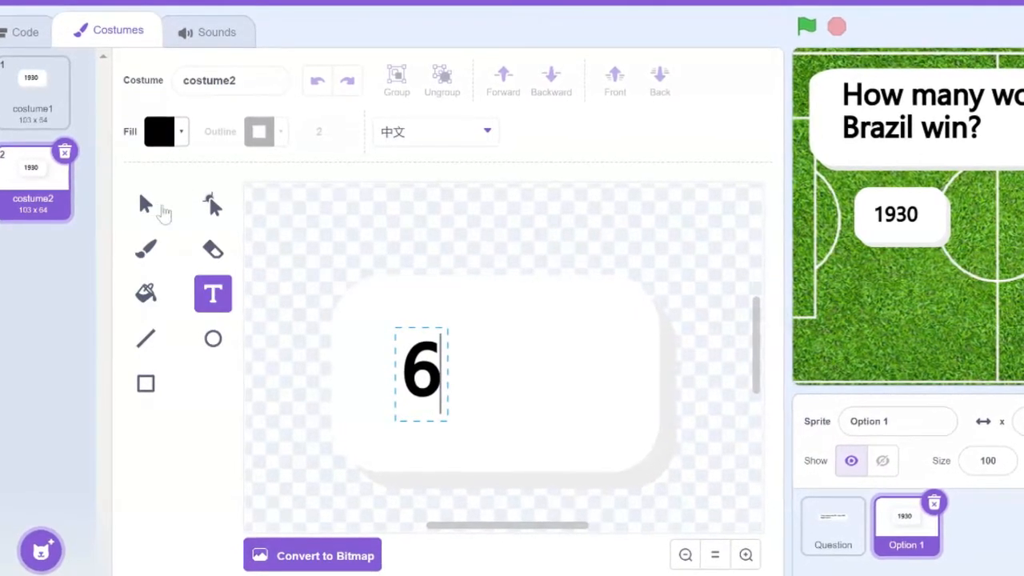
pyautogui.click(144, 201)
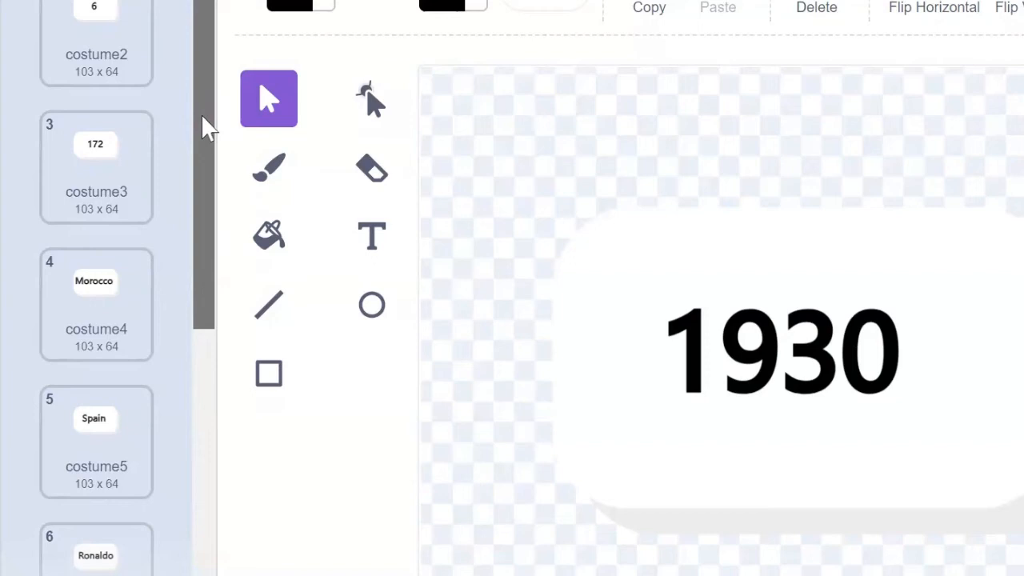
pyautogui.scroll(-3)
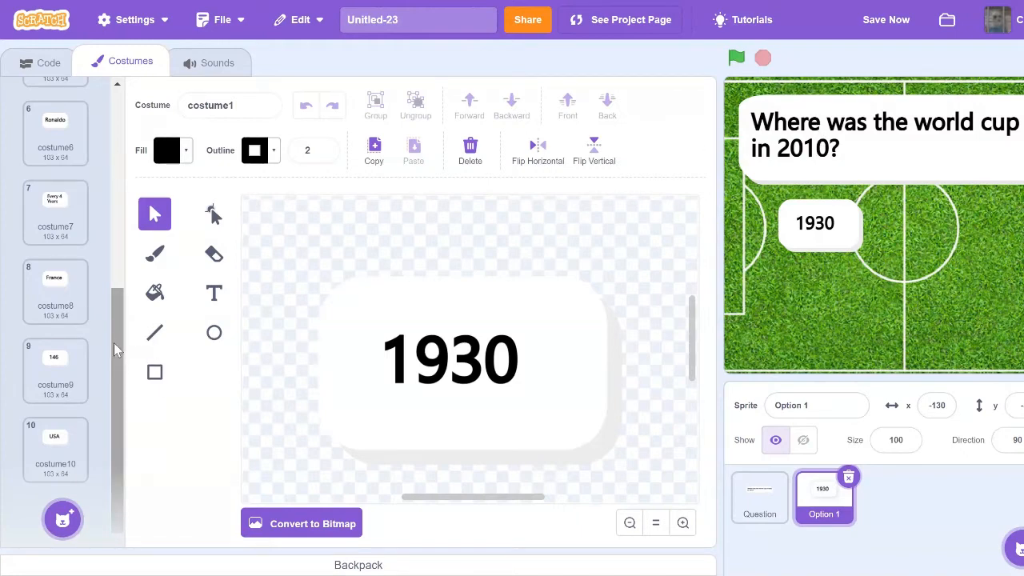
pyautogui.scroll(3)
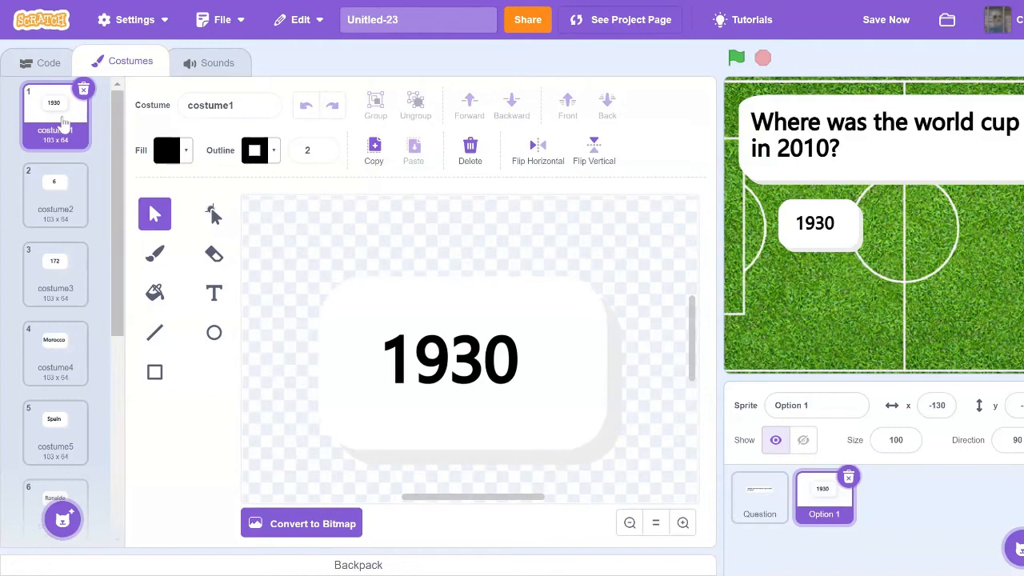
pyautogui.click(461, 360)
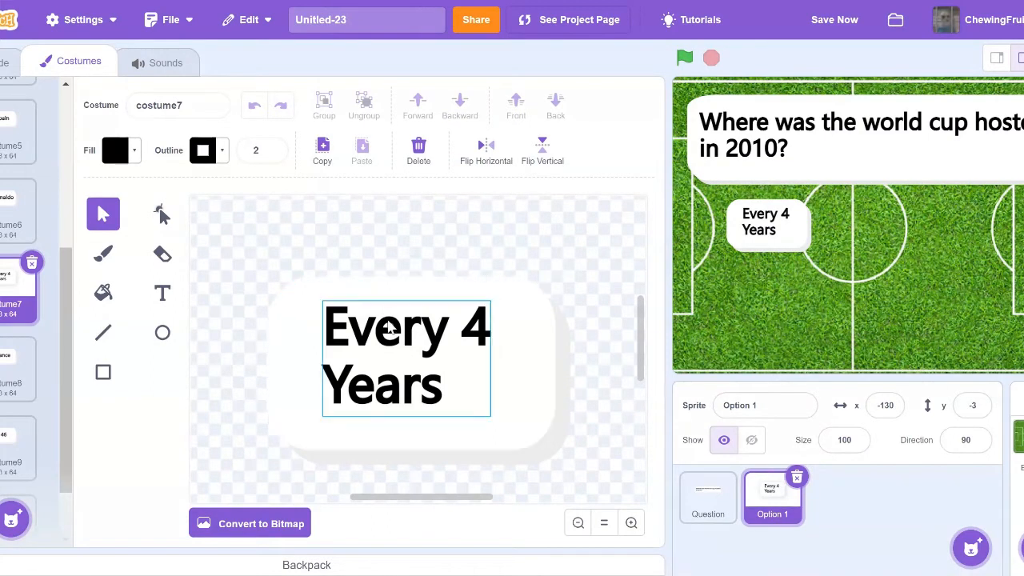
pyautogui.click(16, 62)
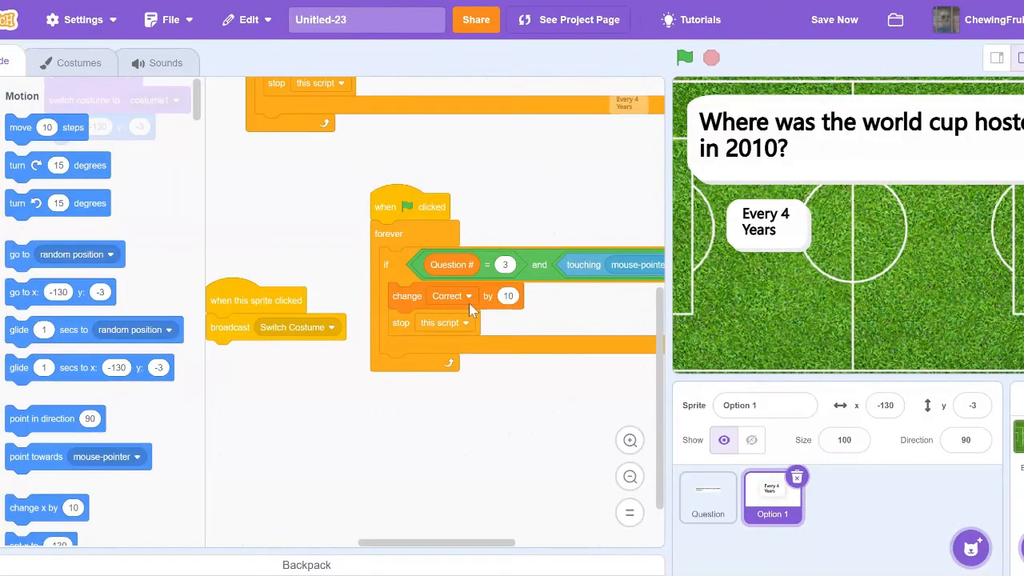
pyautogui.moveTo(460, 258)
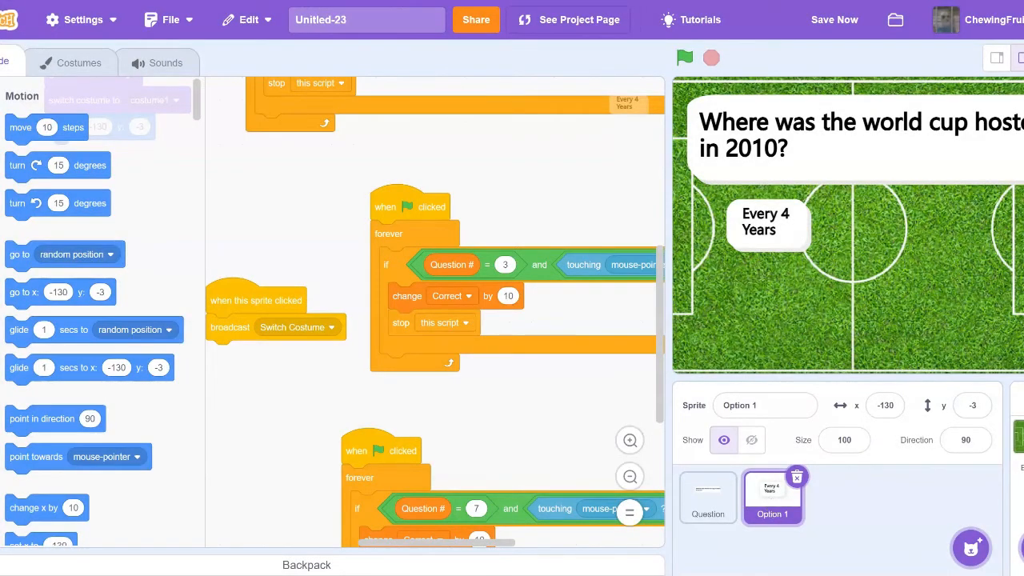
# Step: Duplicate Option 1 to create the Option 2 sprite
pyautogui.click(837, 498)
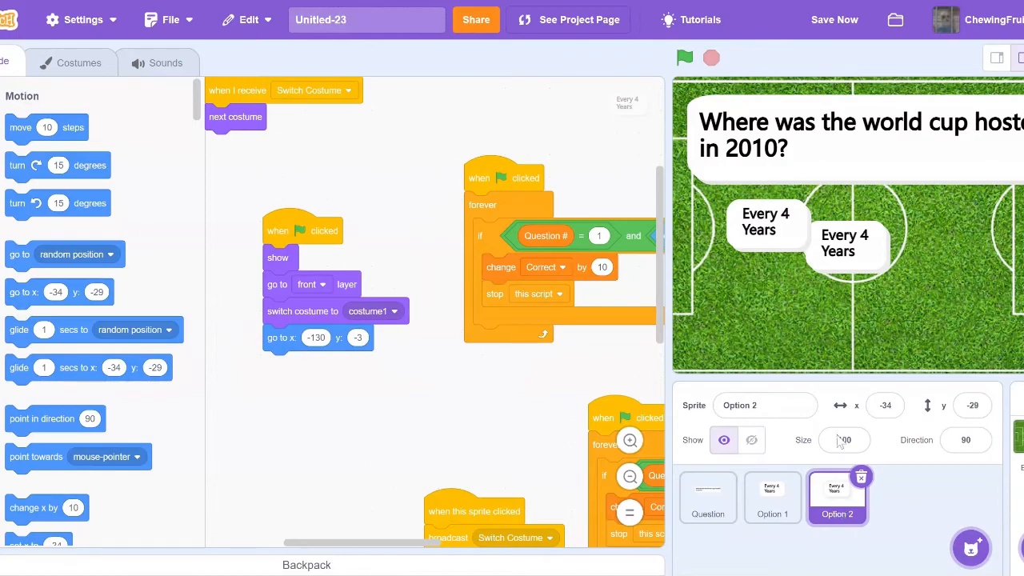
# Step: Set Option 2's starting go-to x value to 81 in its green-flag script
pyautogui.click(1021, 58)
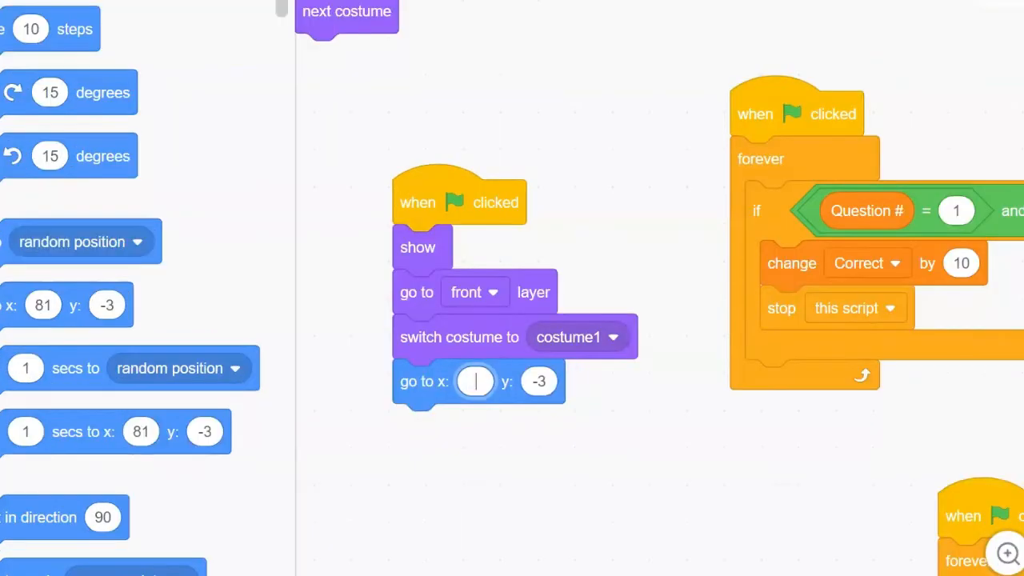
pyautogui.write('81')
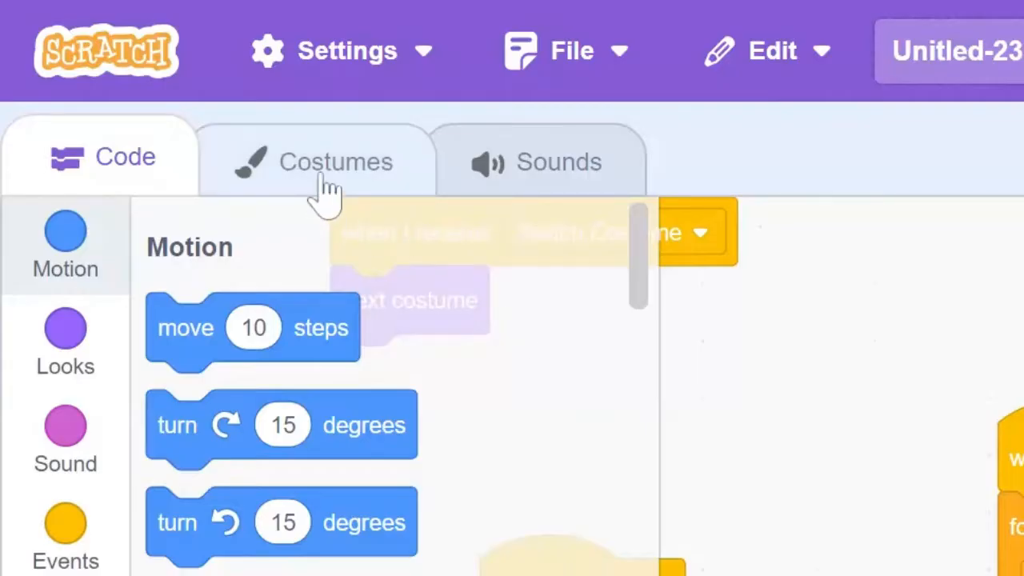
pyautogui.click(336, 162)
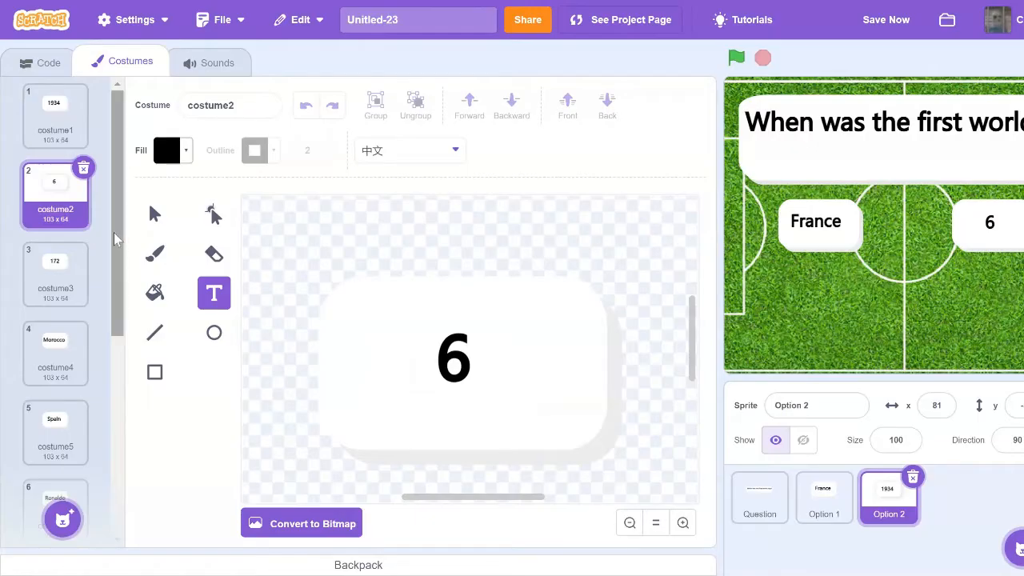
pyautogui.scroll(-3)
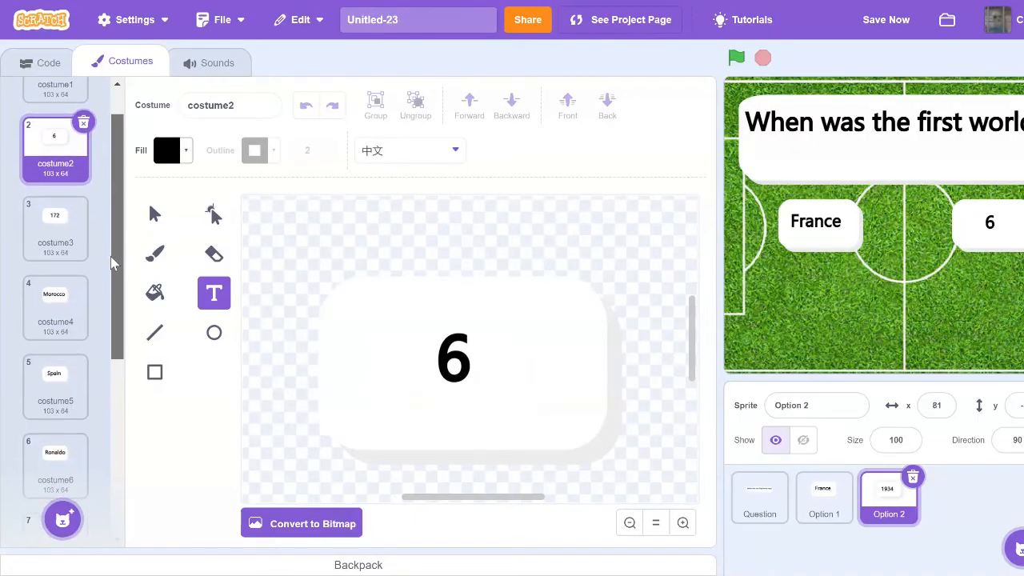
pyautogui.scroll(-3)
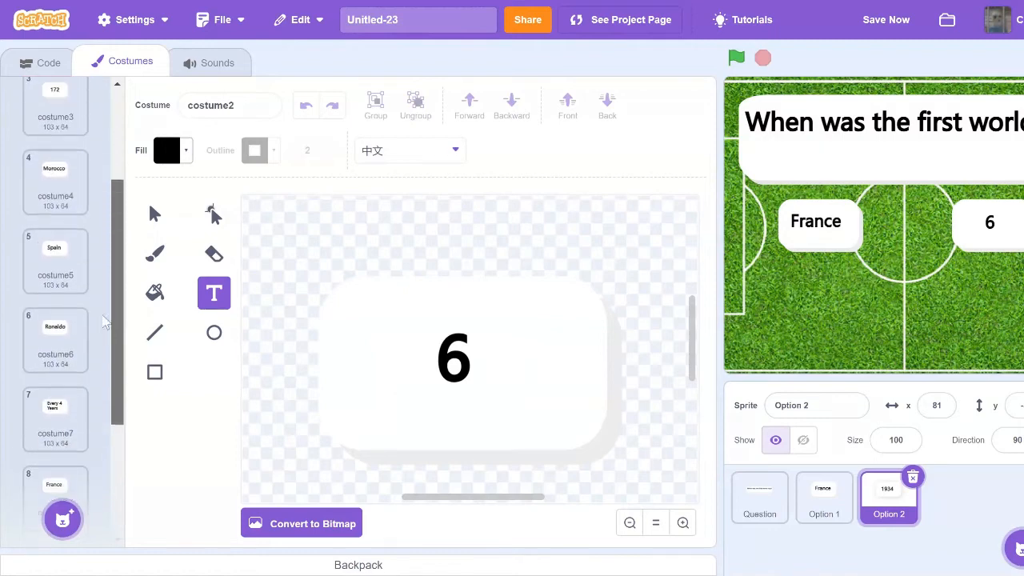
pyautogui.scroll(3)
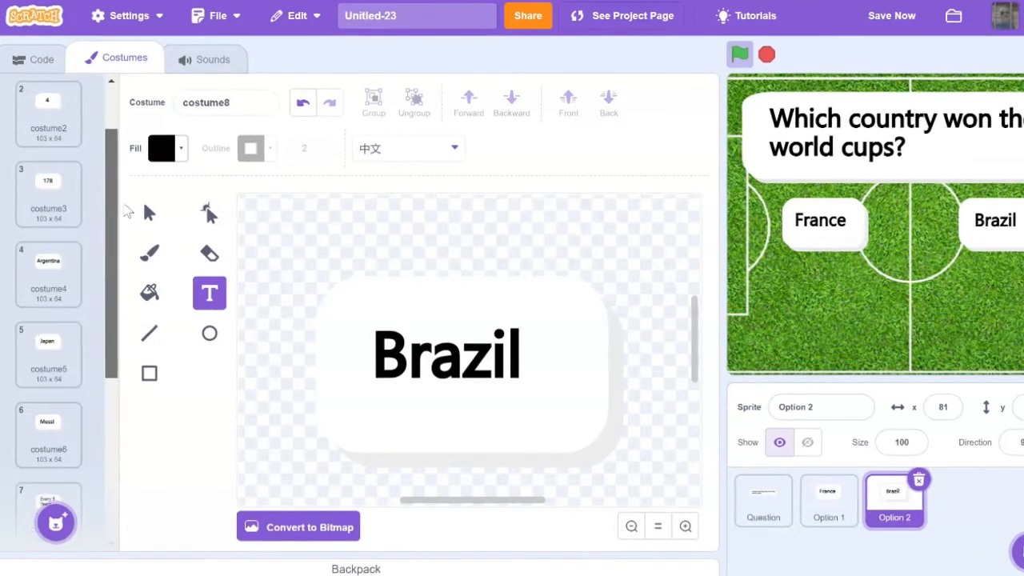
pyautogui.scroll(-3)
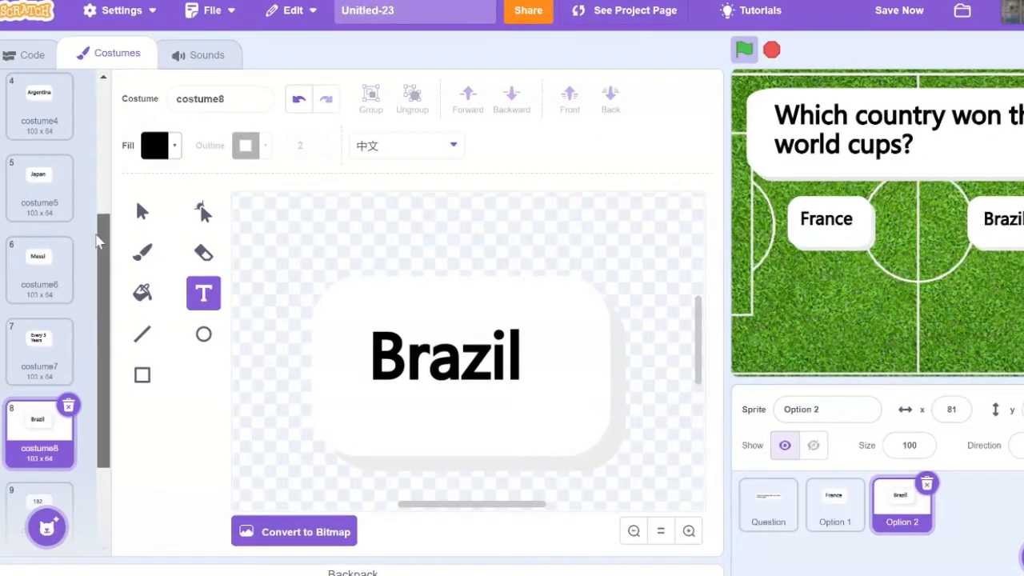
pyautogui.click(22, 49)
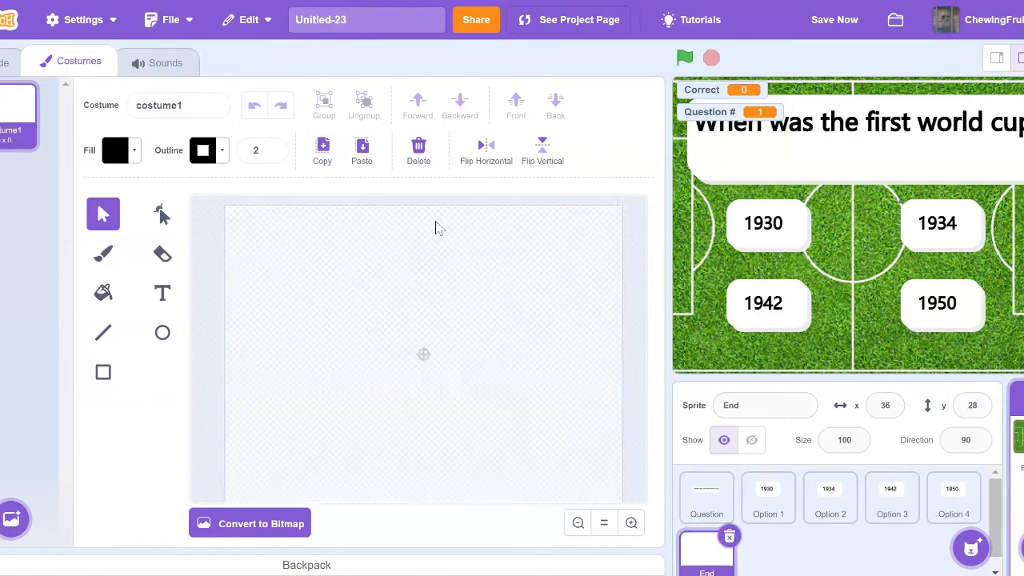
# Step: Paste the soccer field into the End costume and start the Final Results title text
pyautogui.click(362, 151)
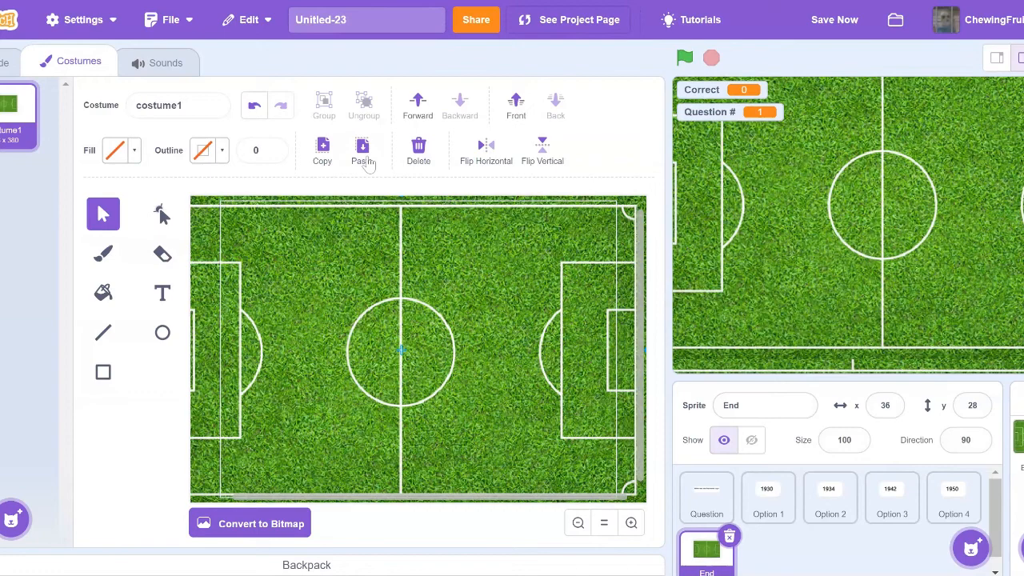
pyautogui.click(162, 293)
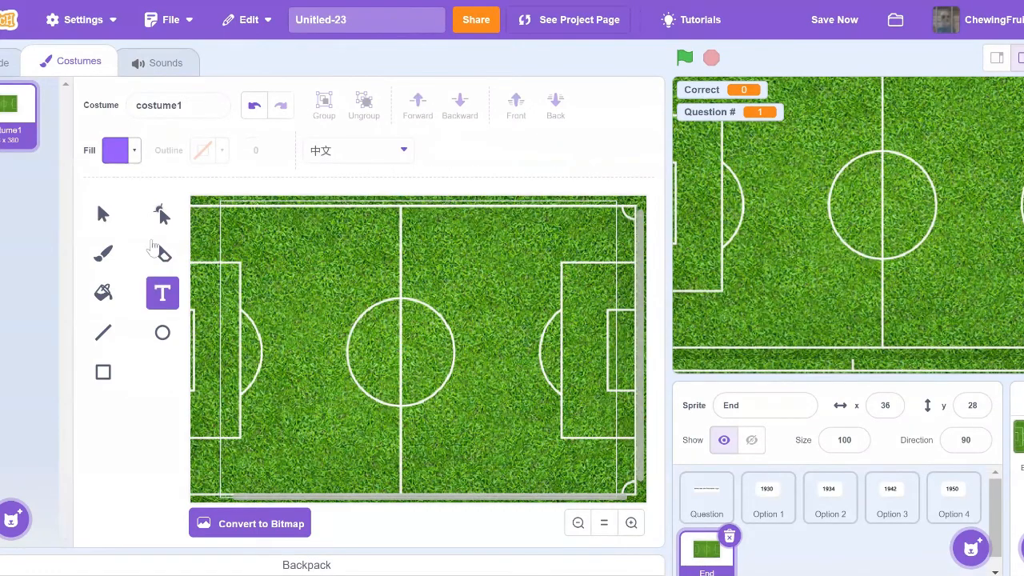
pyautogui.click(119, 150)
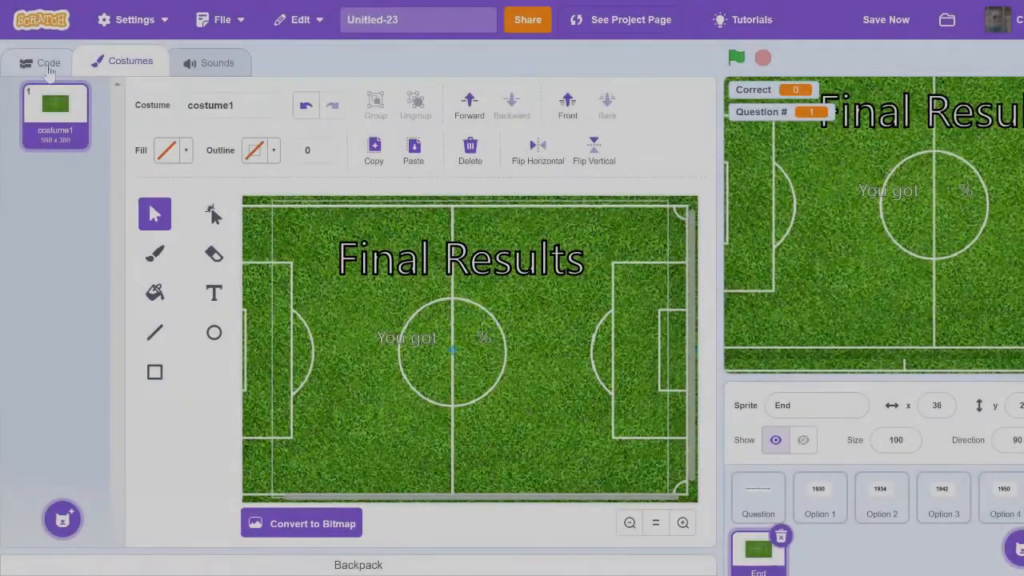
# Step: Script End to hide and go to back at start, with a forever-if testing Question # = 11
pyautogui.click(48, 61)
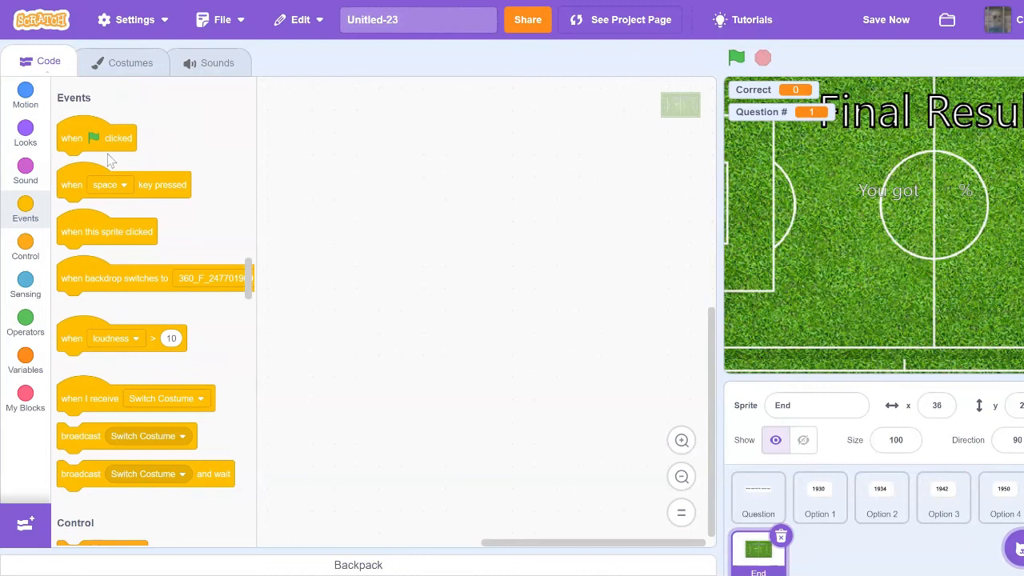
pyautogui.click(25, 131)
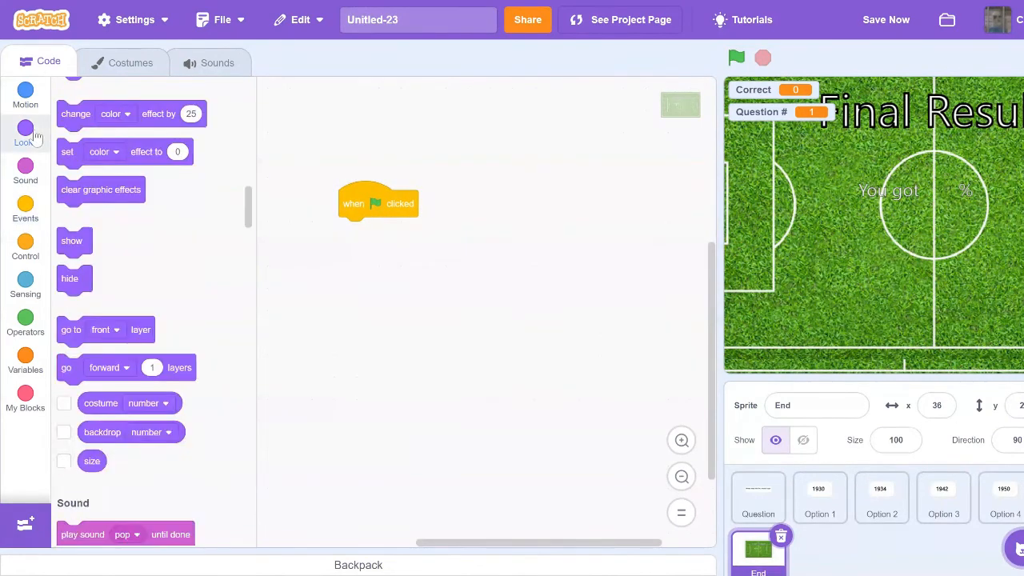
pyautogui.moveTo(70, 278); pyautogui.dragTo(294, 294)
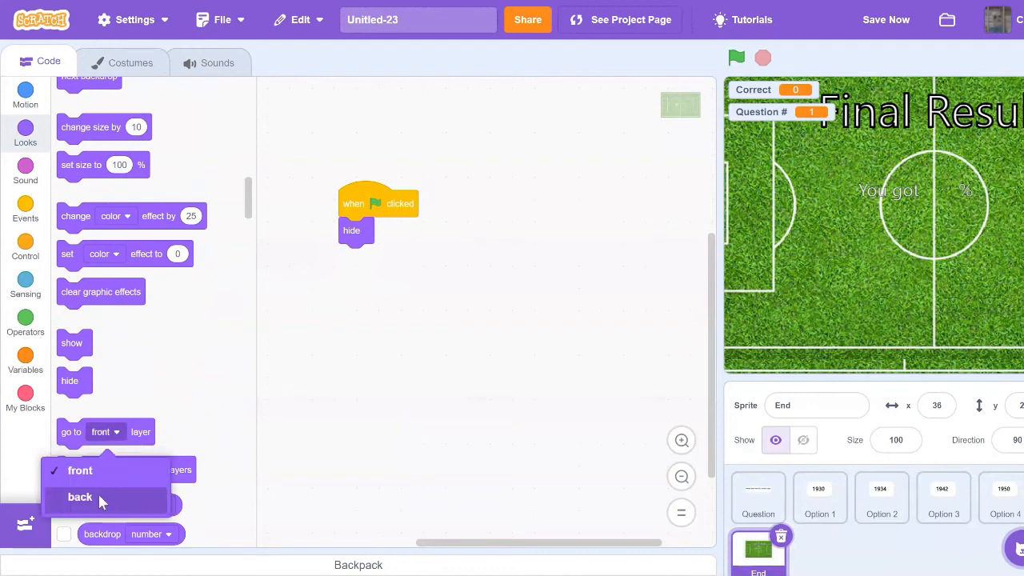
pyautogui.click(80, 496)
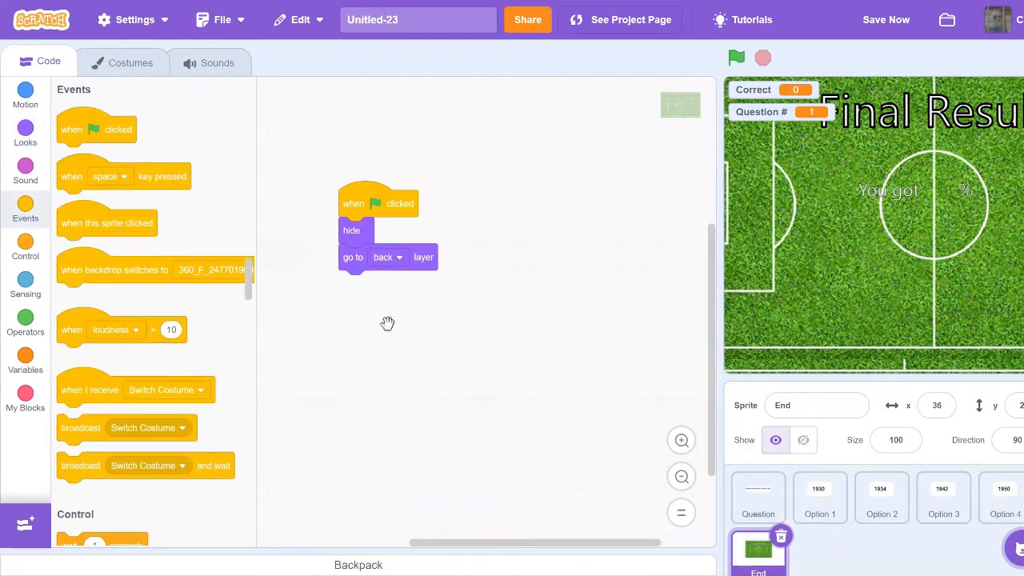
pyautogui.click(26, 246)
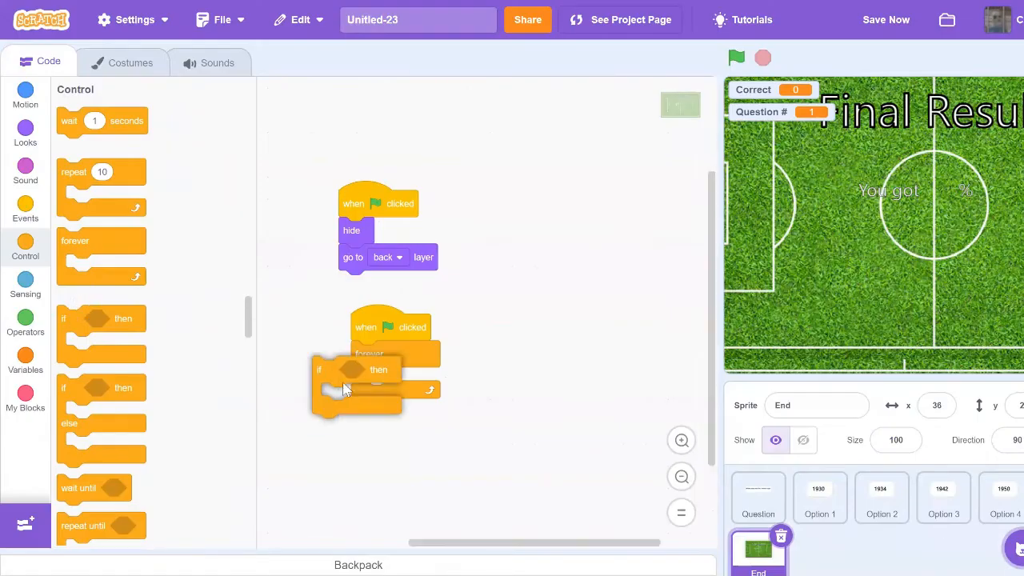
pyautogui.click(26, 323)
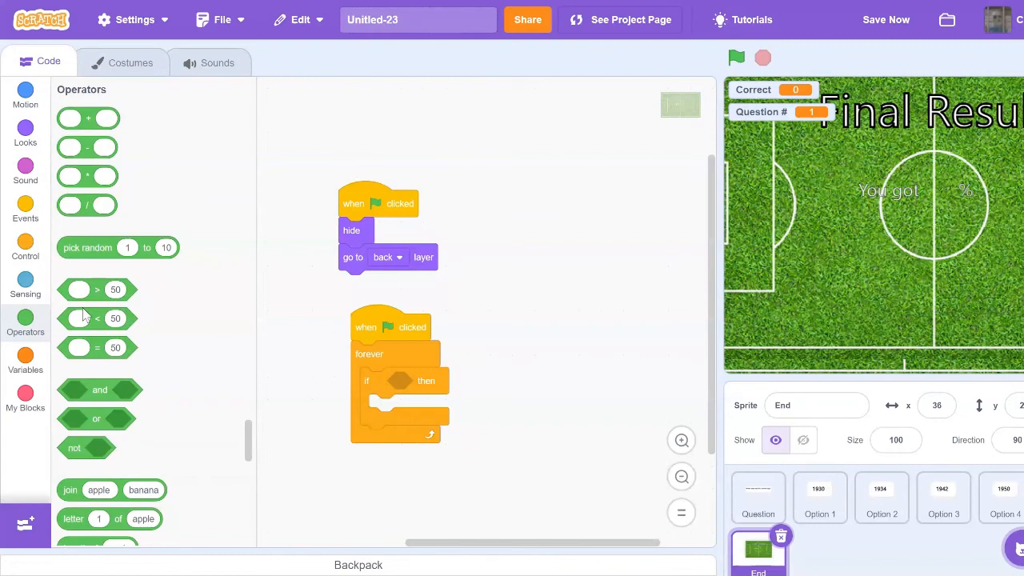
pyautogui.moveTo(87, 346); pyautogui.dragTo(416, 381)
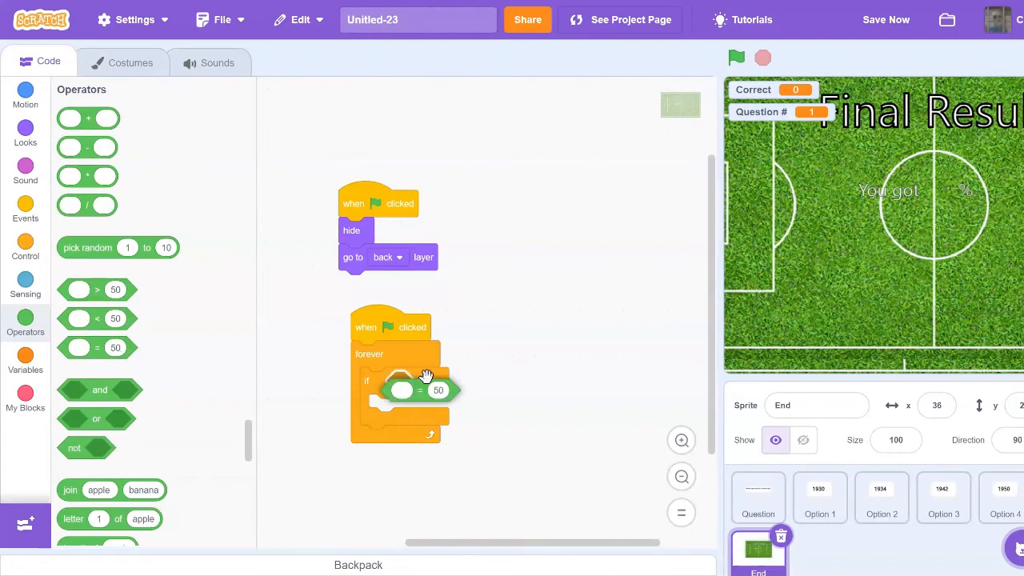
pyautogui.click(26, 361)
pyautogui.write('11')
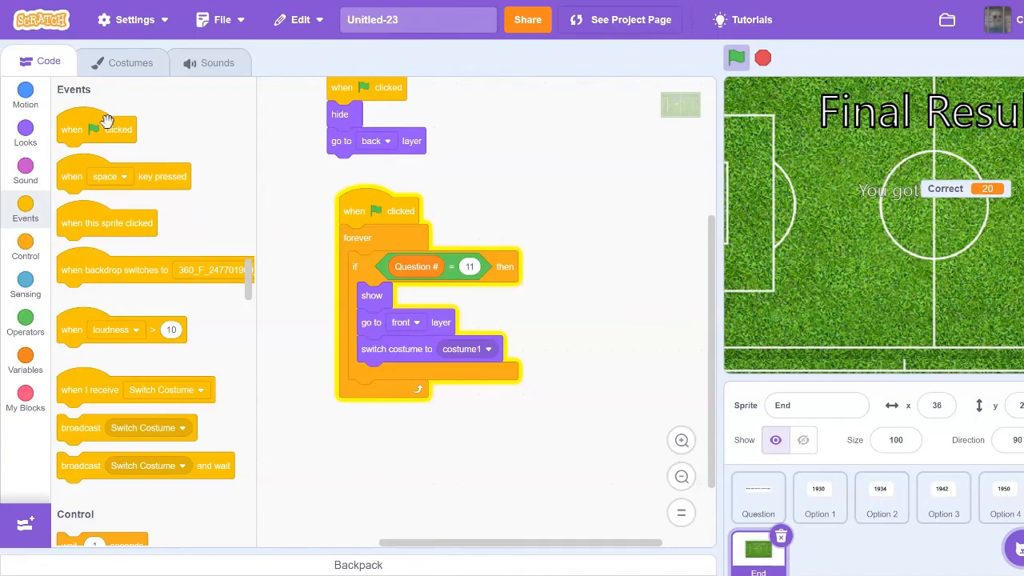
# Step: Add a flag script hiding variable Correct, show it at question 11, and run the quiz
pyautogui.moveTo(96, 128); pyautogui.dragTo(600, 221)
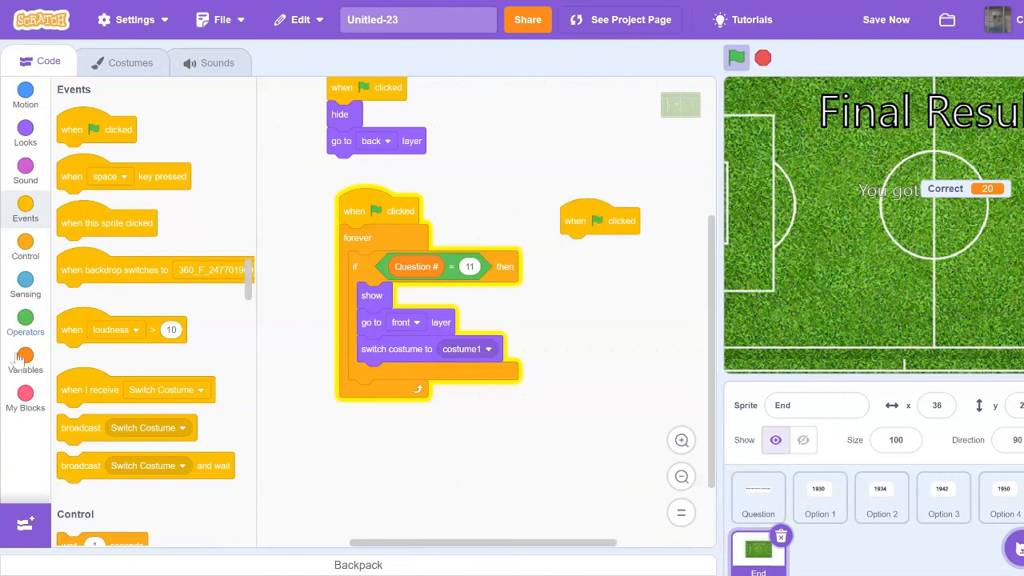
pyautogui.click(26, 361)
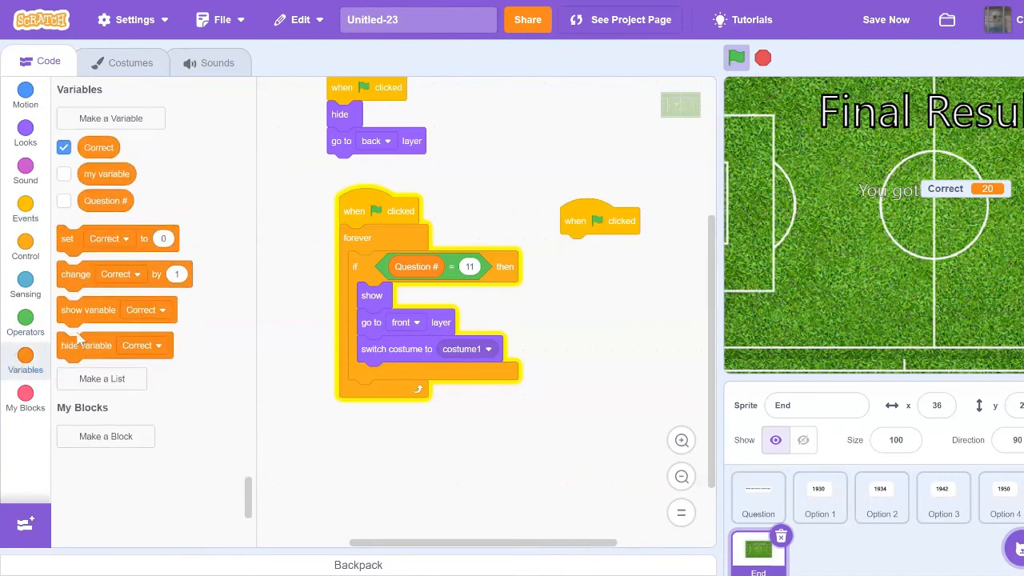
pyautogui.moveTo(86, 346); pyautogui.dragTo(590, 246)
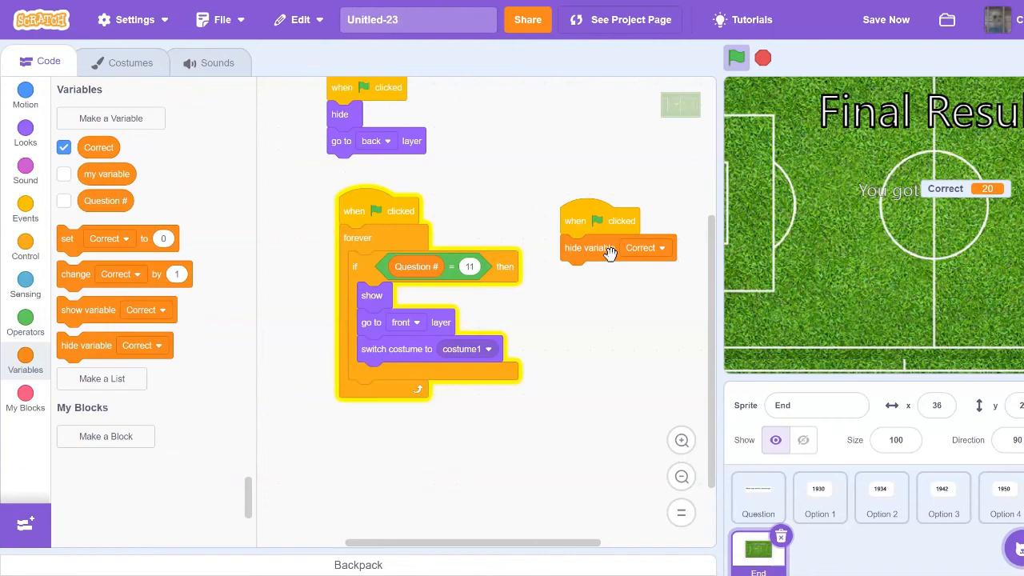
pyautogui.moveTo(134, 317)
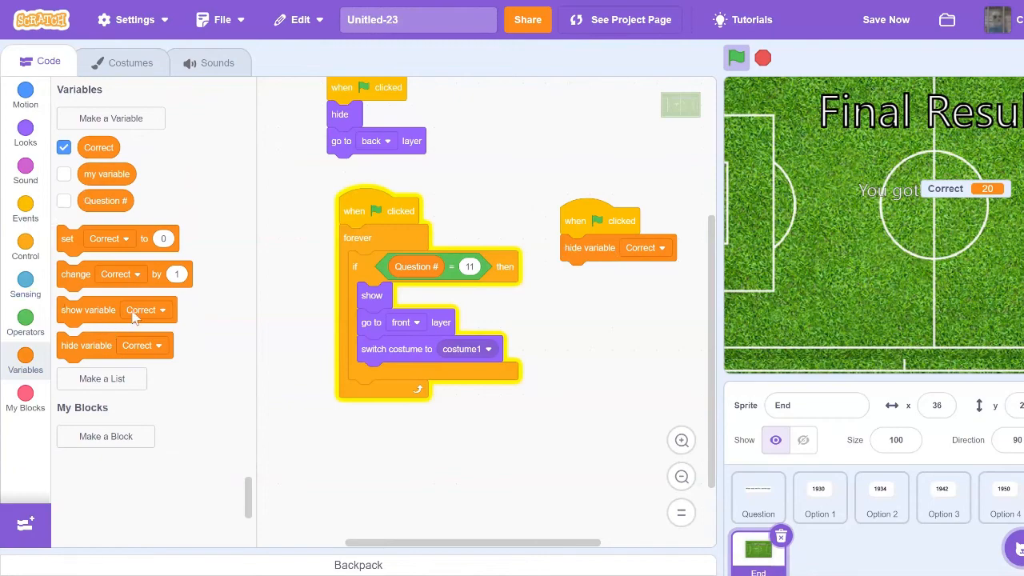
pyautogui.click(682, 440)
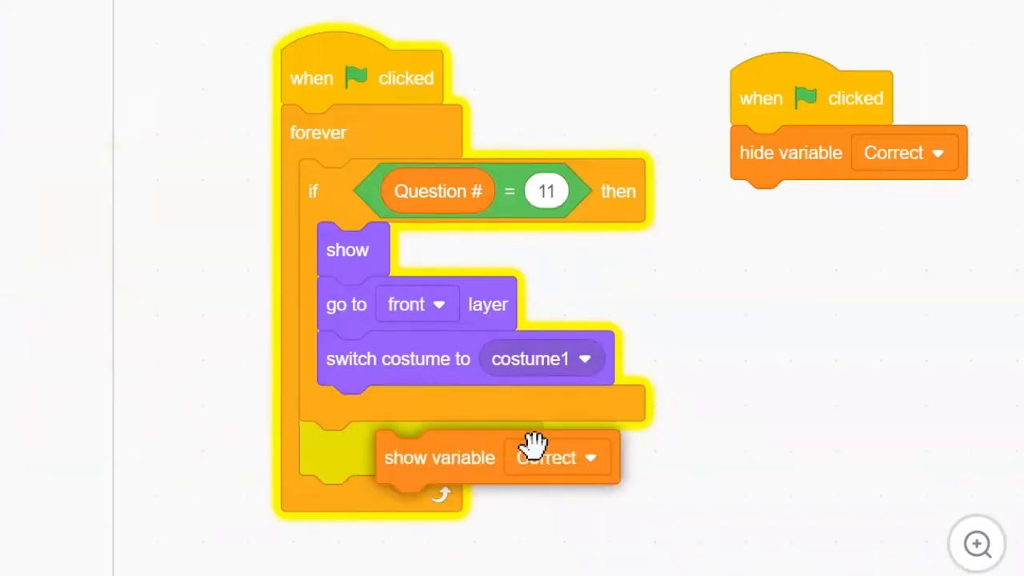
pyautogui.click(83, 38)
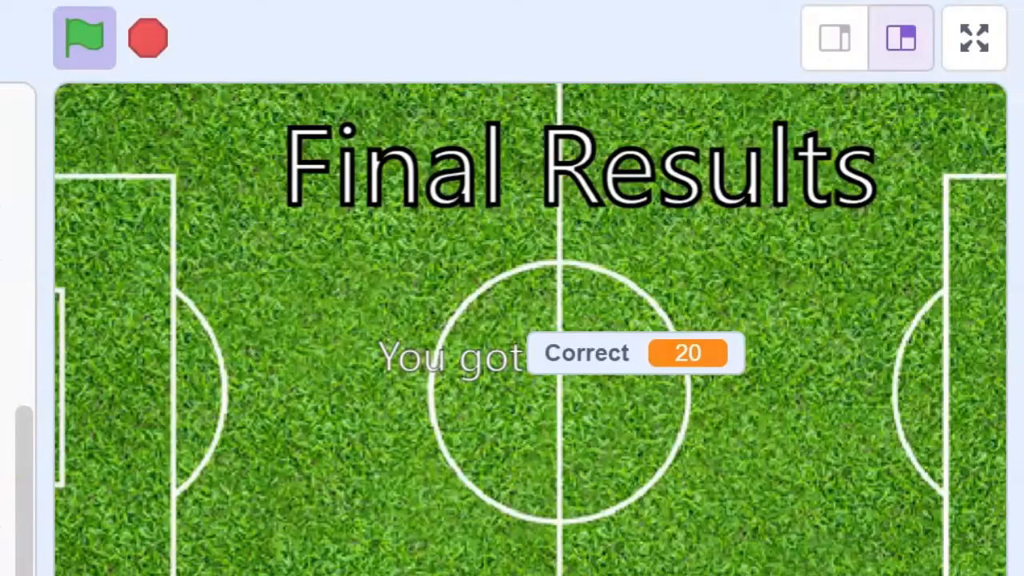
pyautogui.moveTo(627, 380)
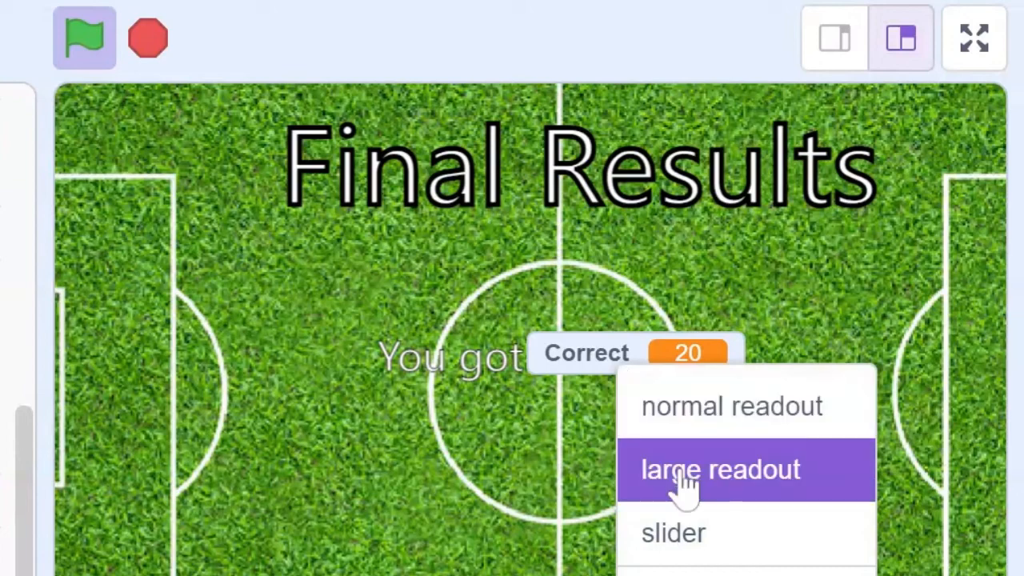
# Step: Switch the Correct monitor on the stage to a large readout
pyautogui.click(718, 468)
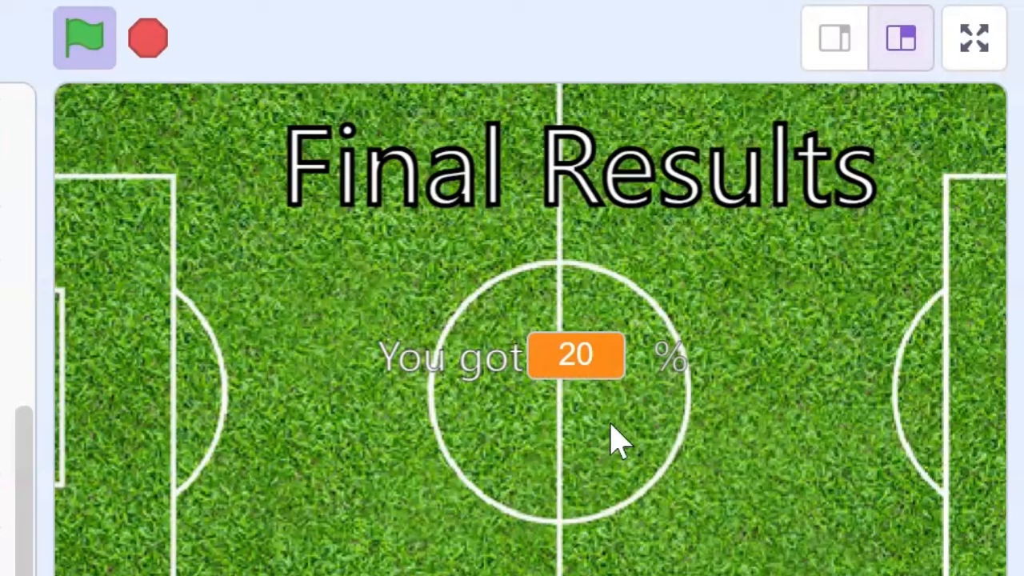
pyautogui.moveTo(608, 416)
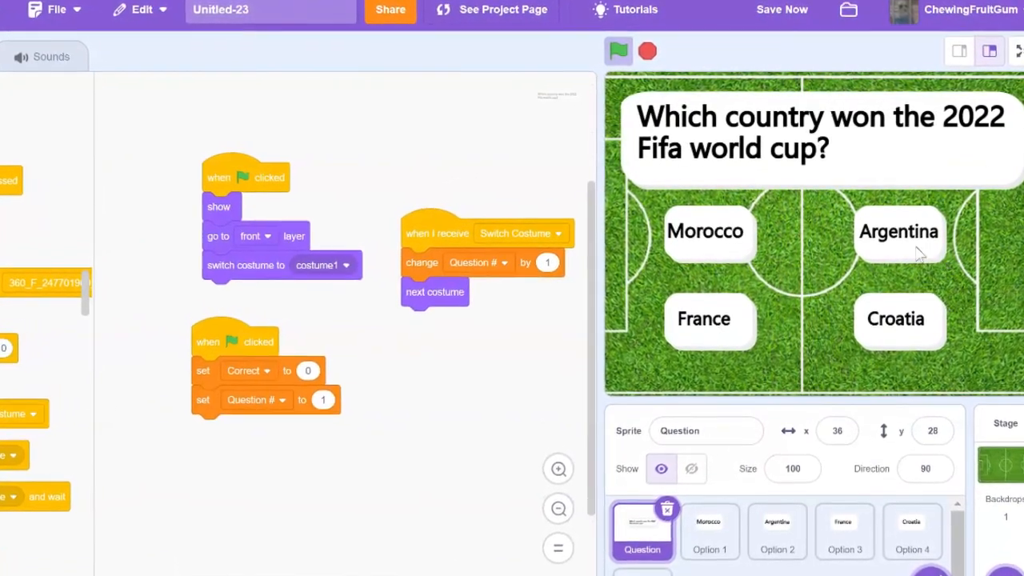
# Step: Answer the 2022 cup, 2018 scorer and most-cups questions correctly, then stop the quiz
pyautogui.click(615, 49)
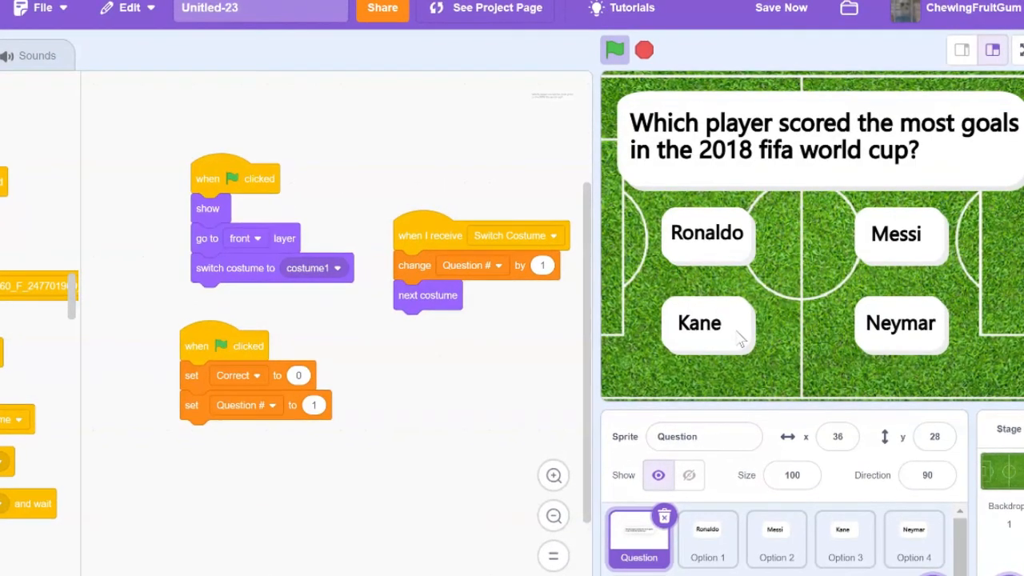
pyautogui.click(615, 49)
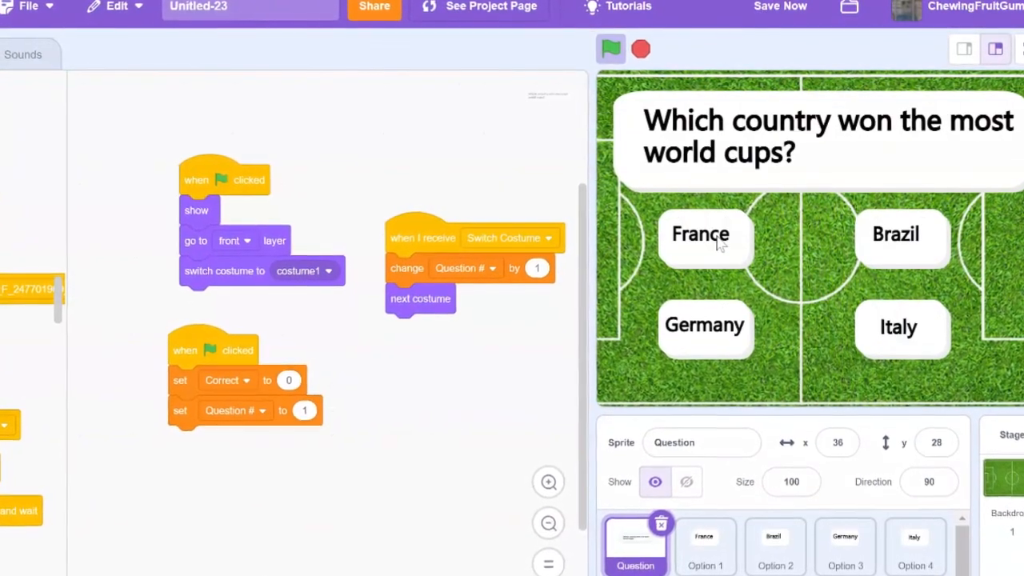
pyautogui.click(609, 48)
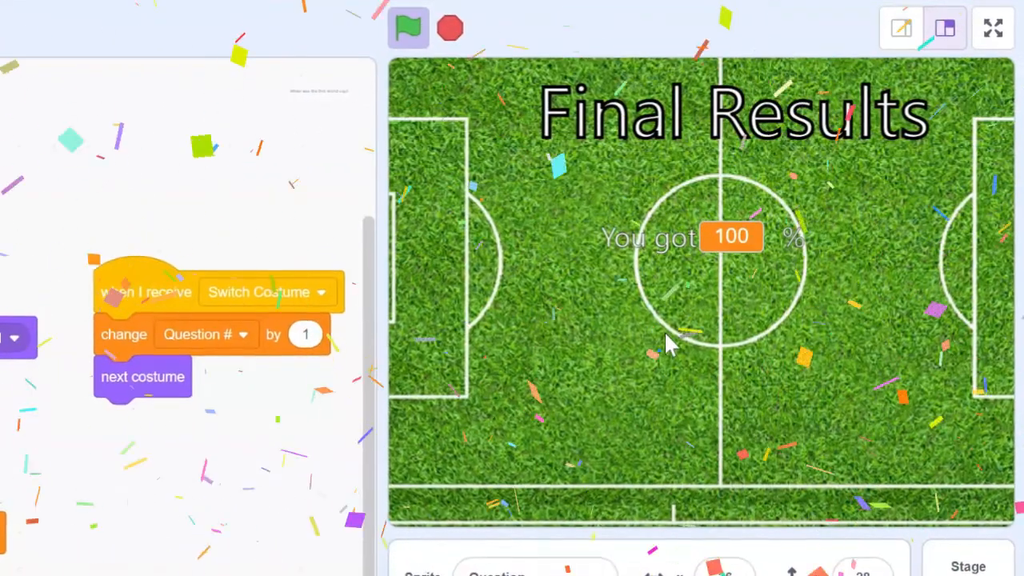
pyautogui.click(992, 27)
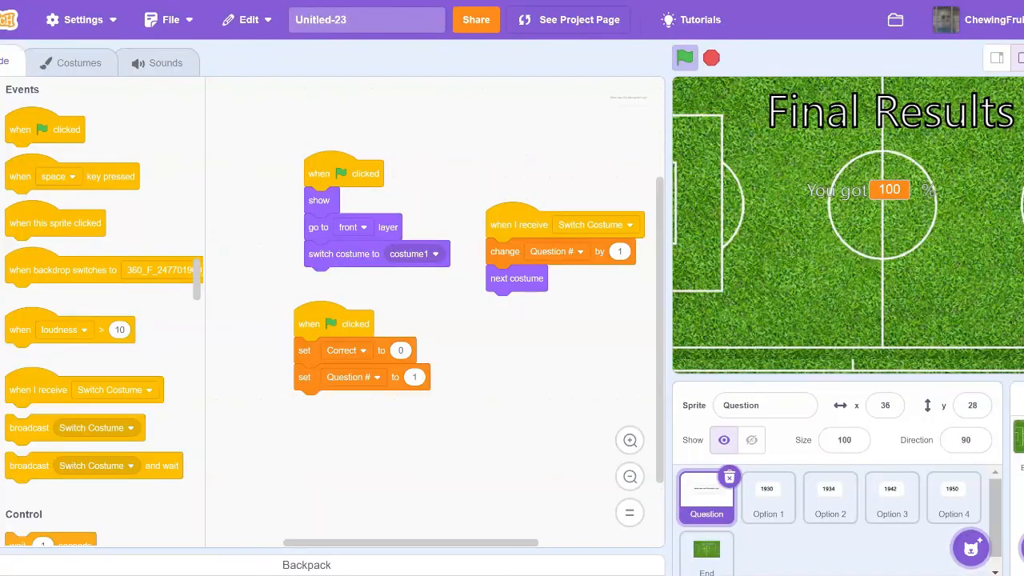